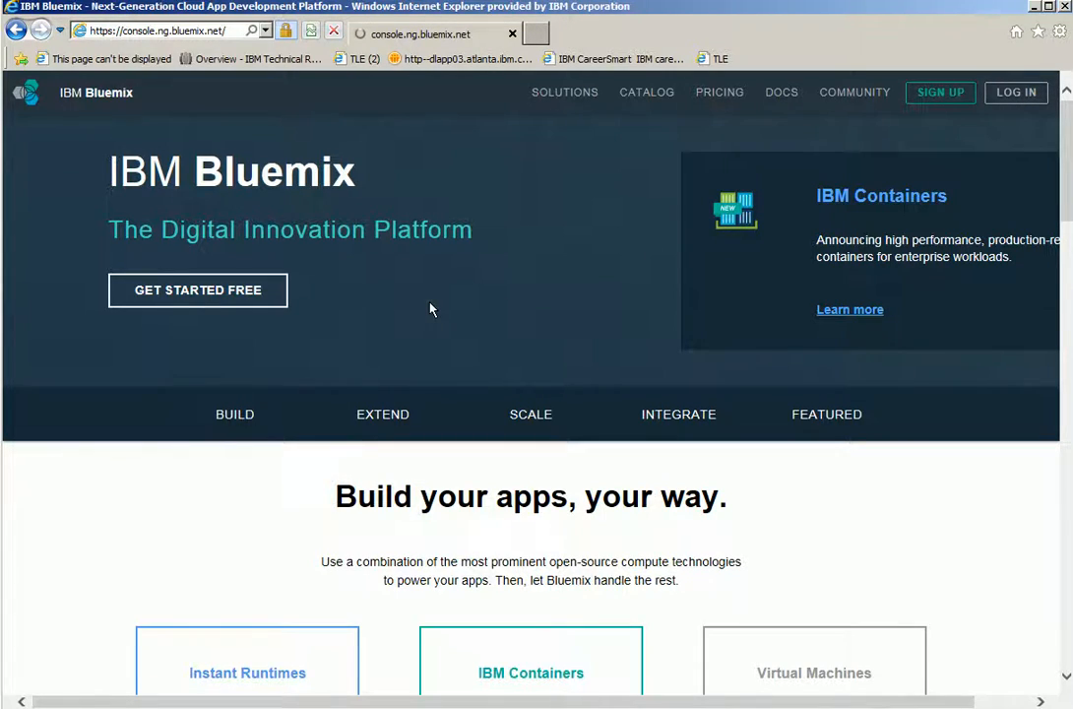
Step: Open the IBM id sign-in form and enter the account email and password
click(1015, 92)
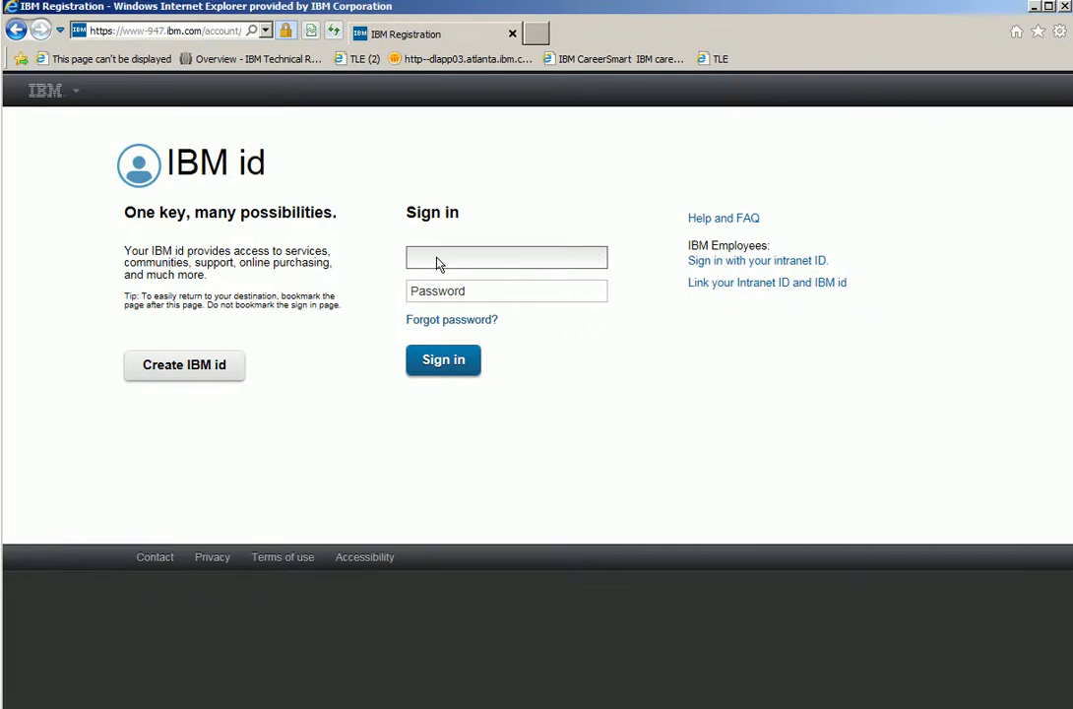
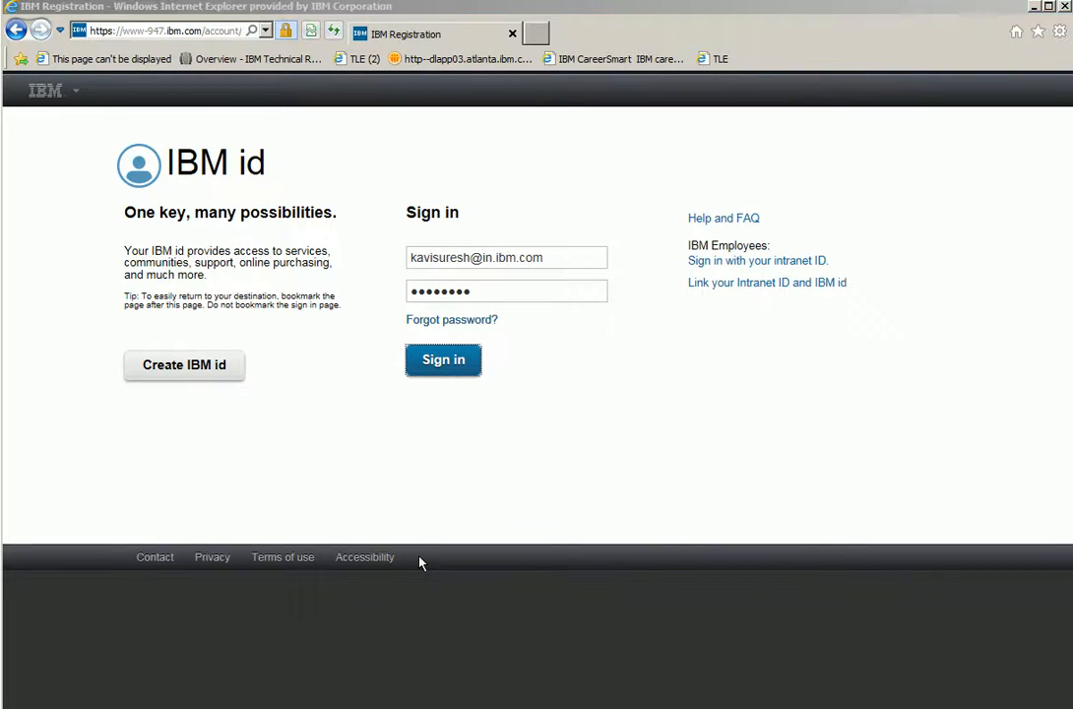
Step: Sign in and create a Standard-plan Secure Gateway service from the Integration catalog
click(443, 359)
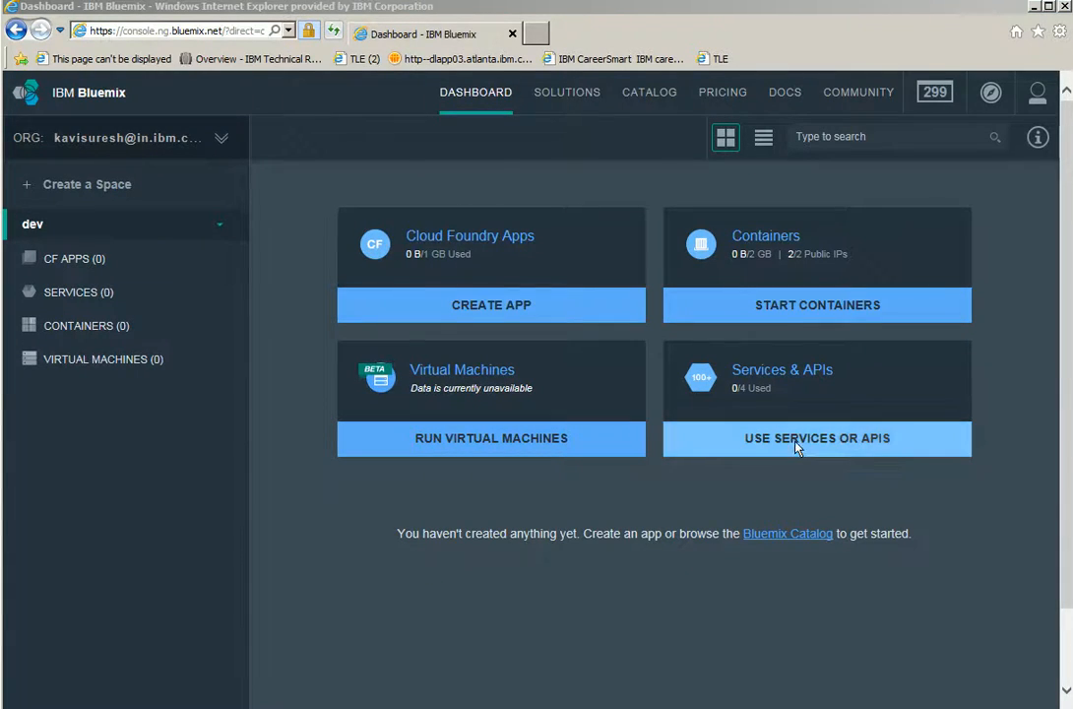
click(818, 438)
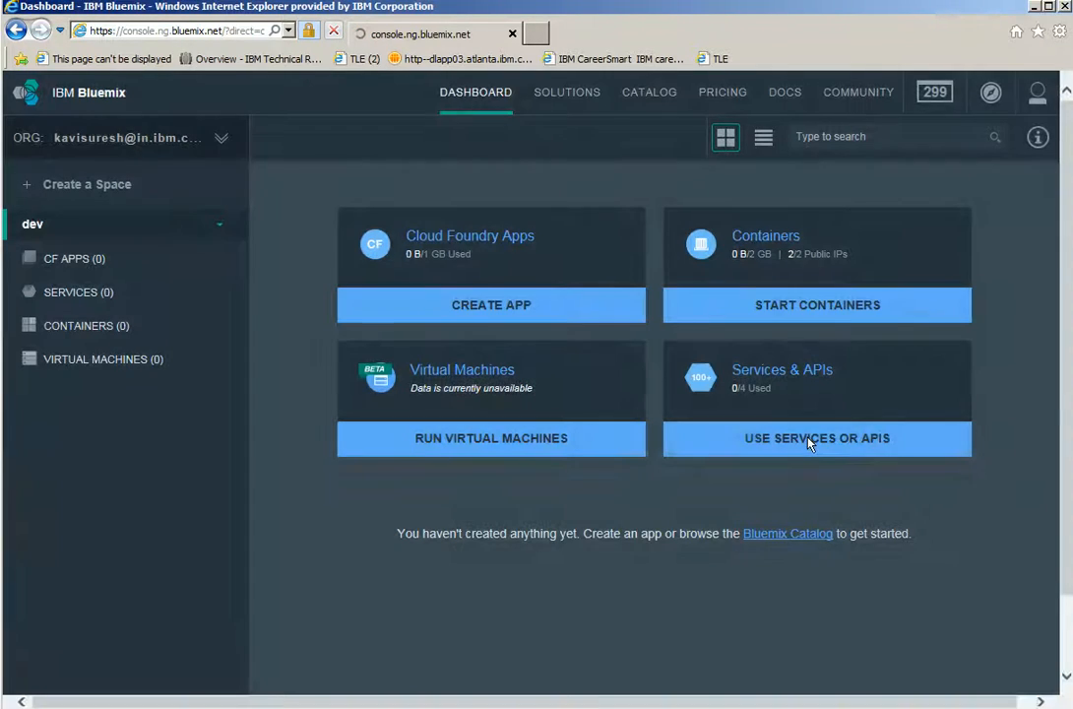
click(818, 438)
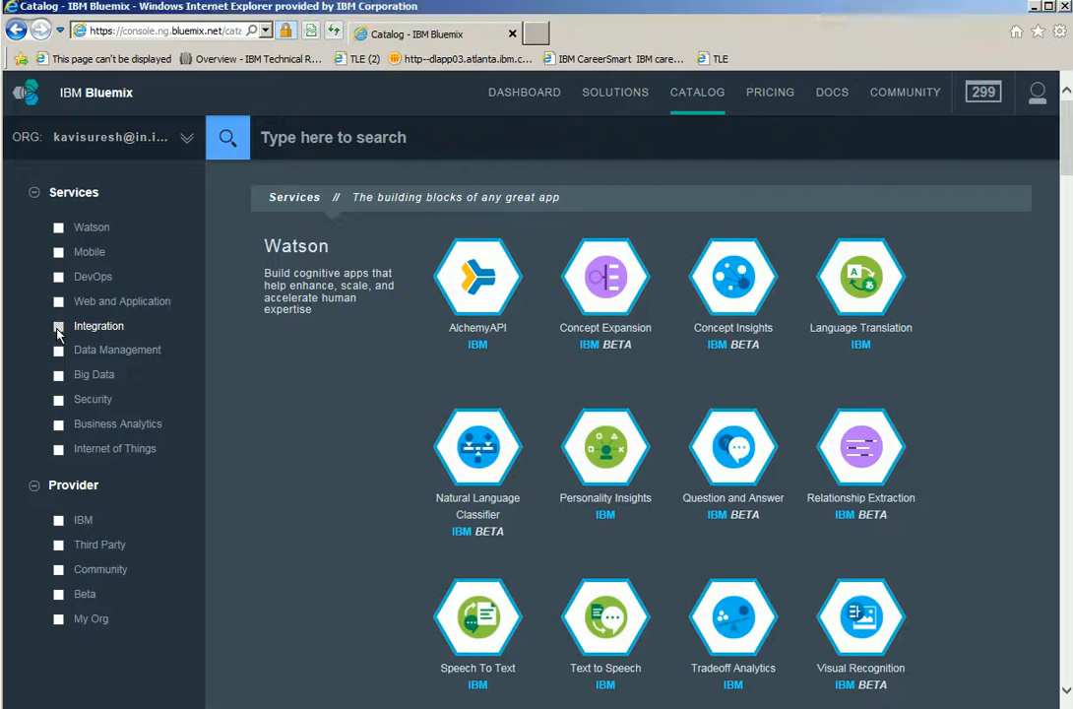
click(58, 326)
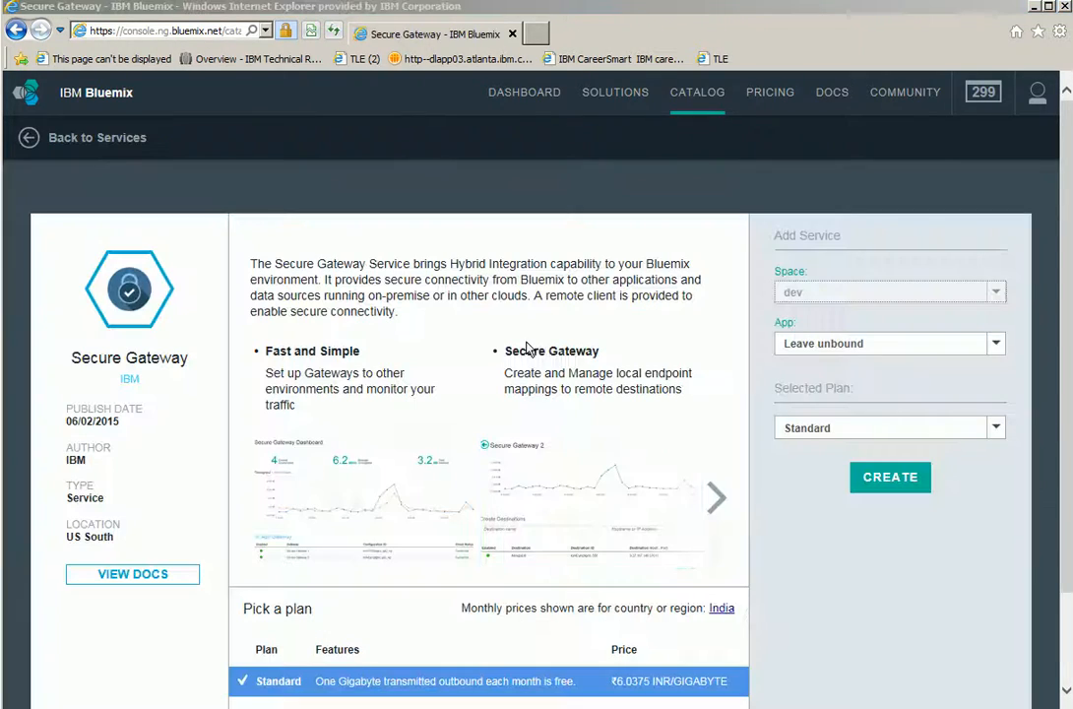
mouse_move(836, 327)
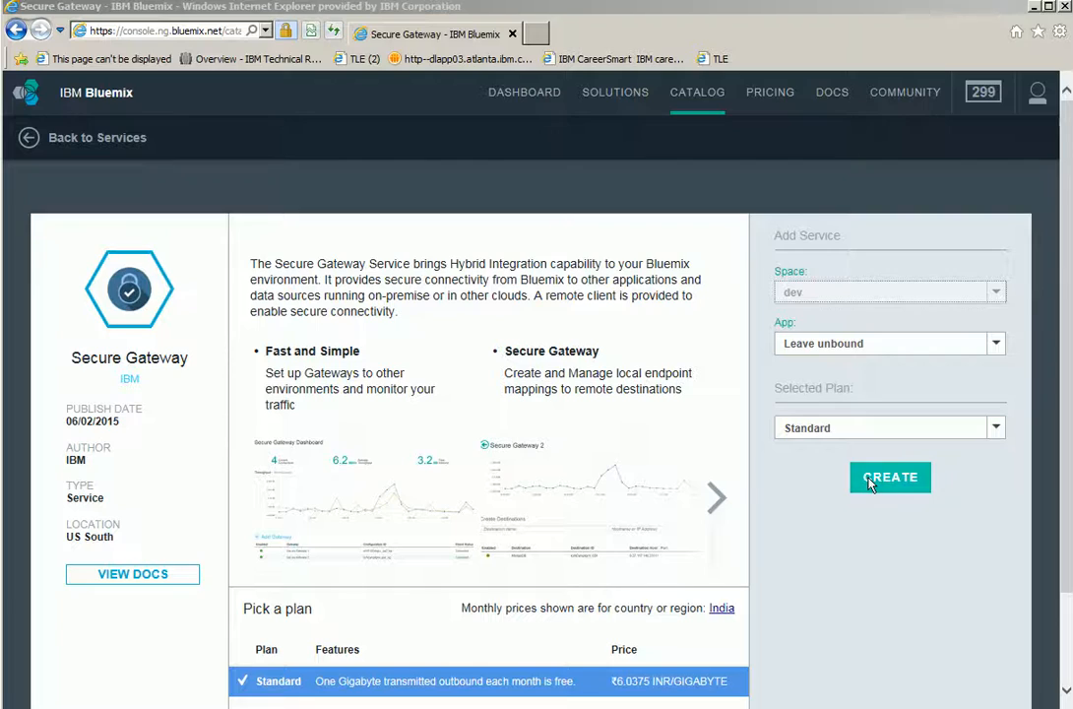
click(889, 476)
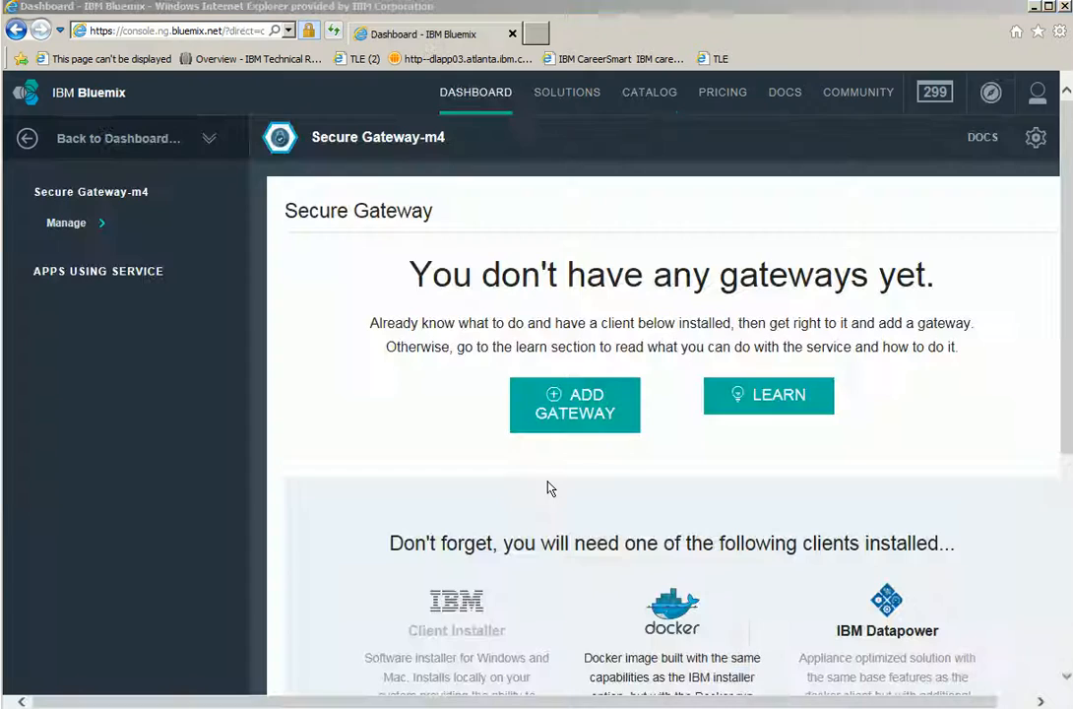
Step: Add a gateway named DB2Gateway and bring up its Docker connection command
click(574, 404)
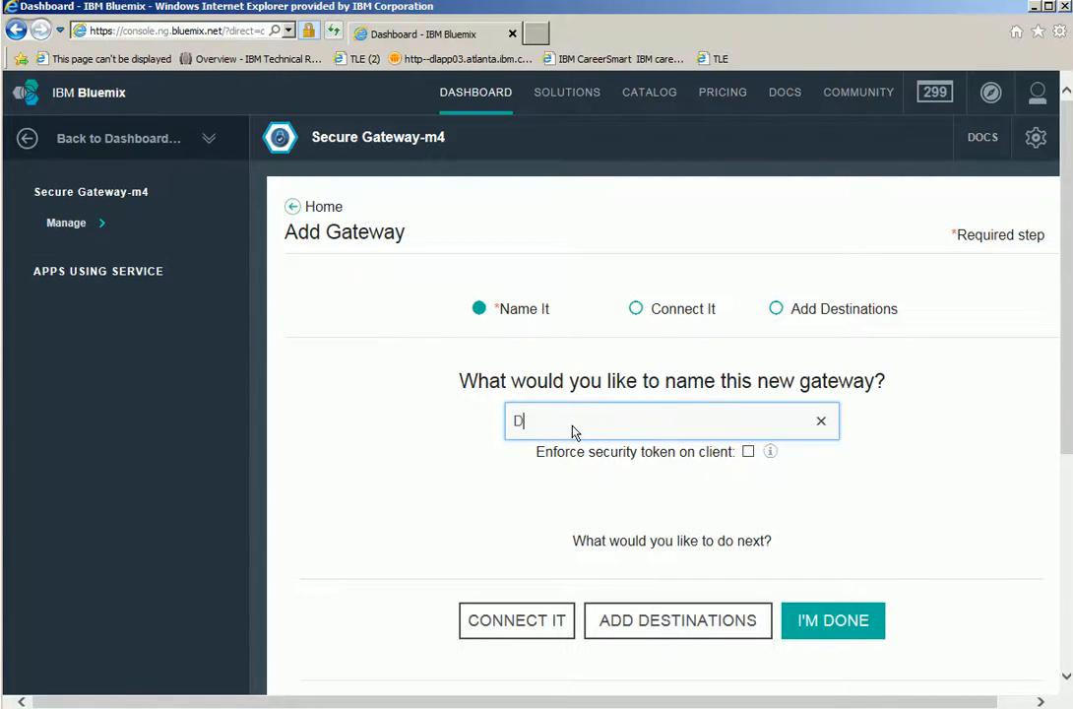
text(B2Gateway)
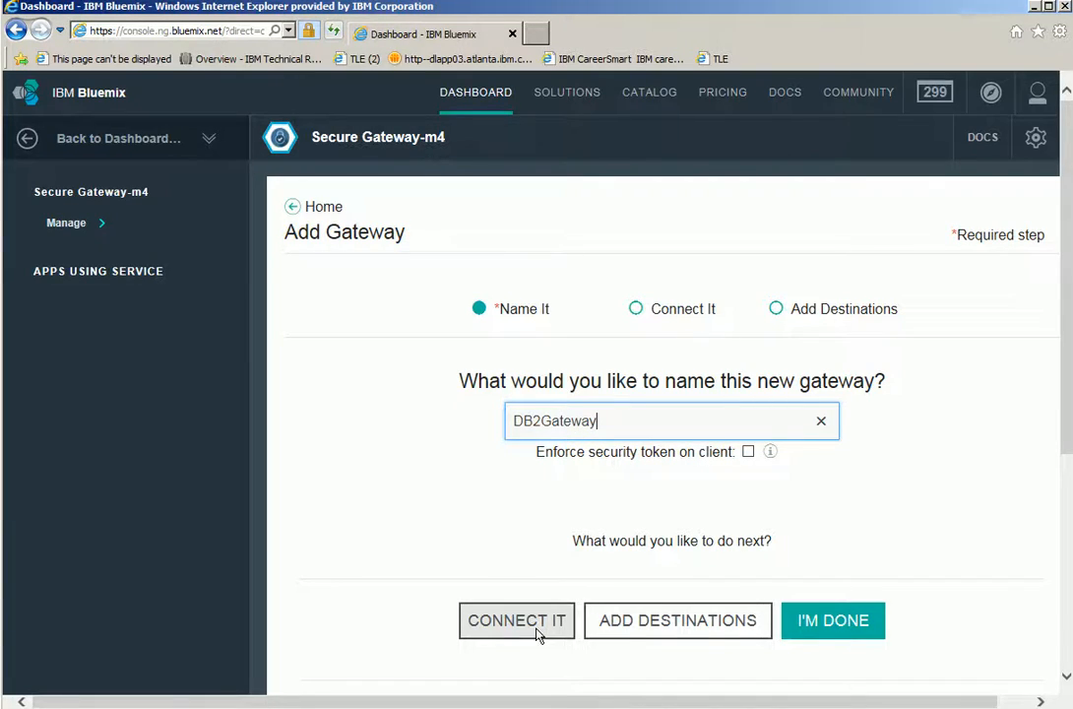
click(516, 620)
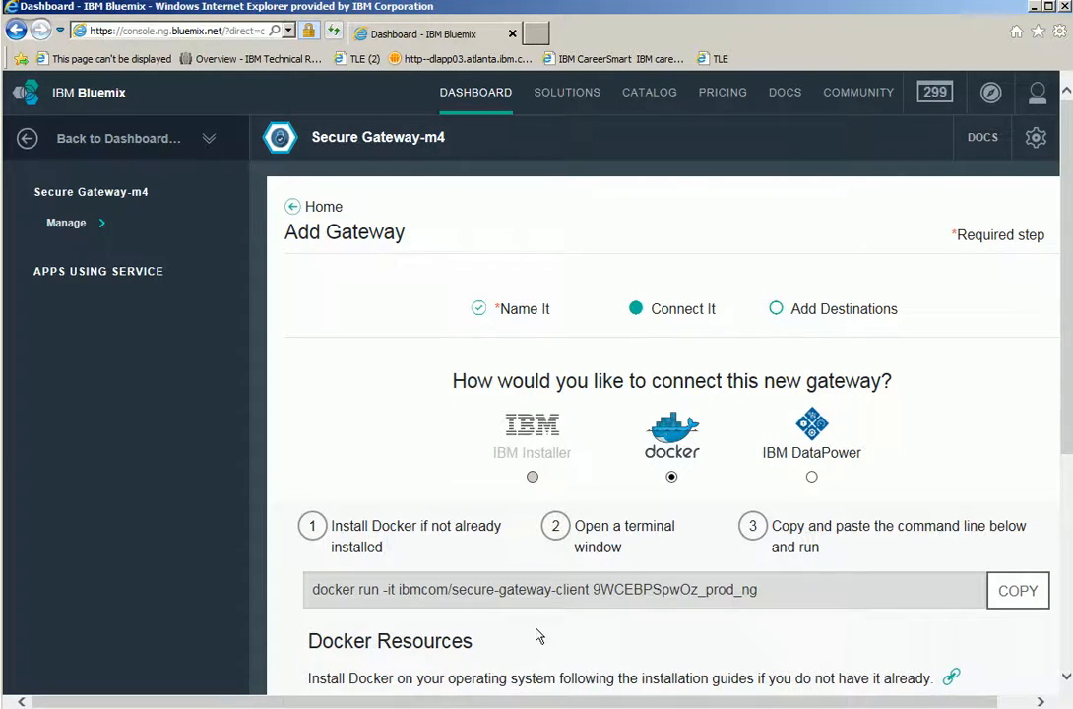
mouse_move(327, 592)
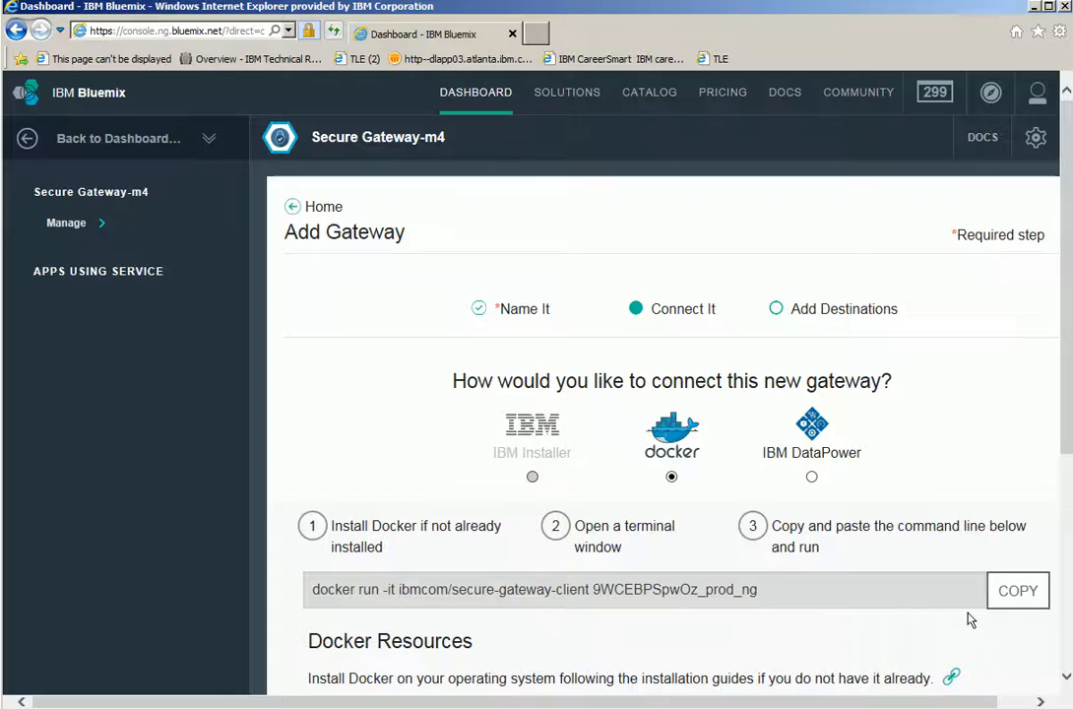
mouse_move(640, 704)
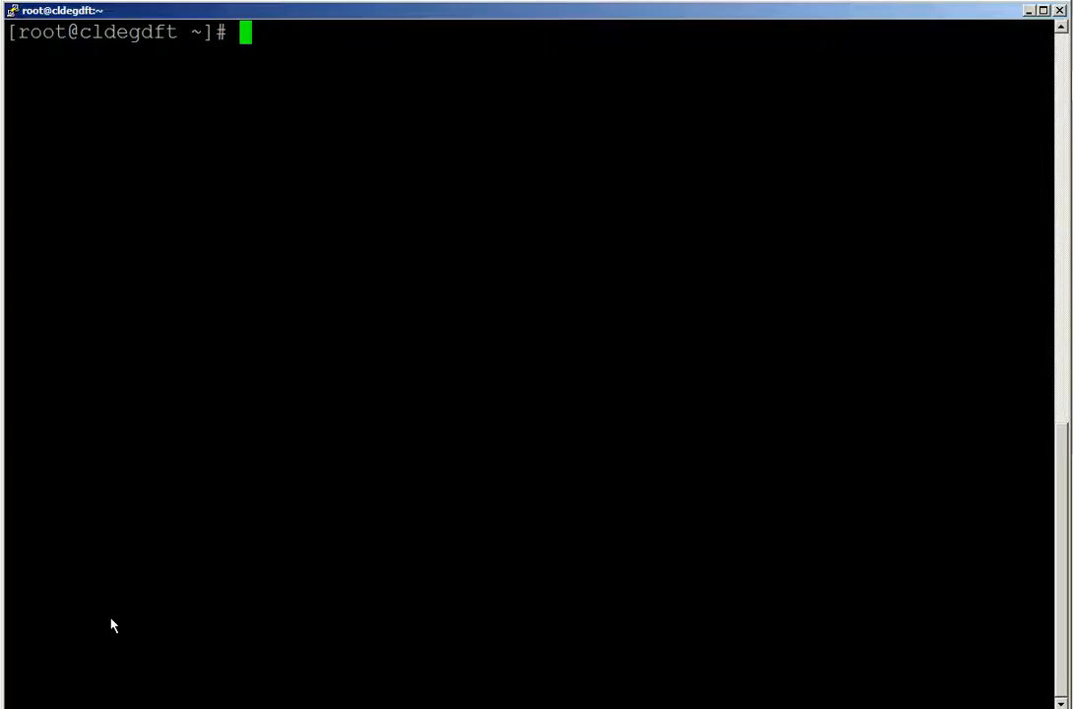
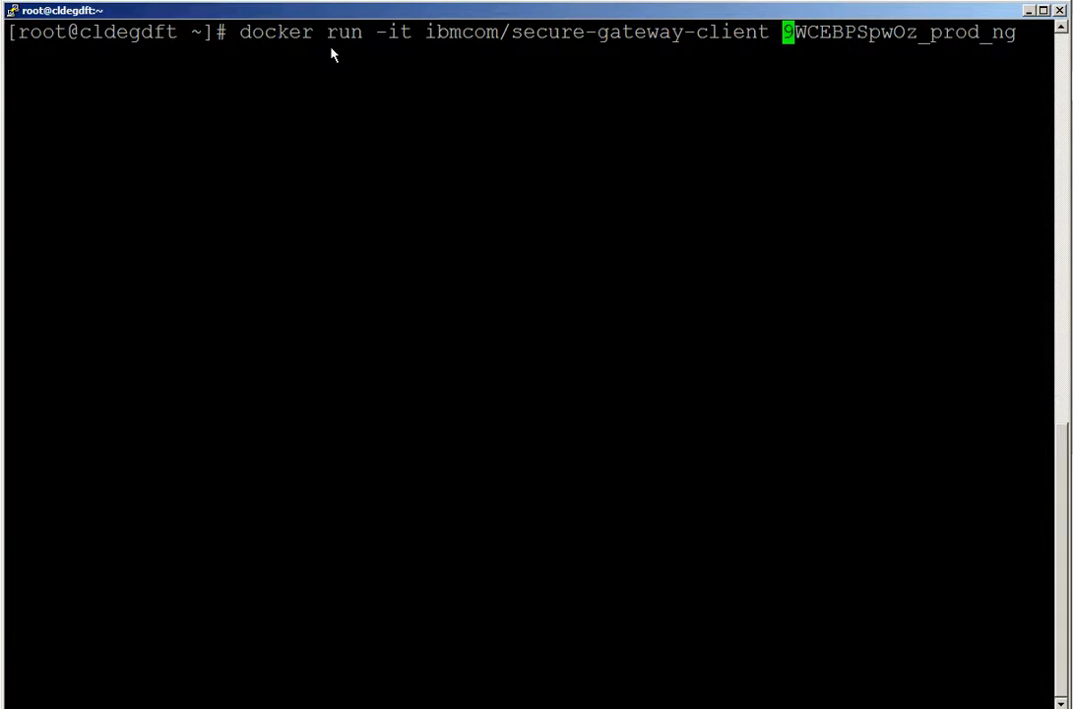
Step: Paste the secure-gateway-client docker run command and add --net="host" before the gateway id
text(--net)
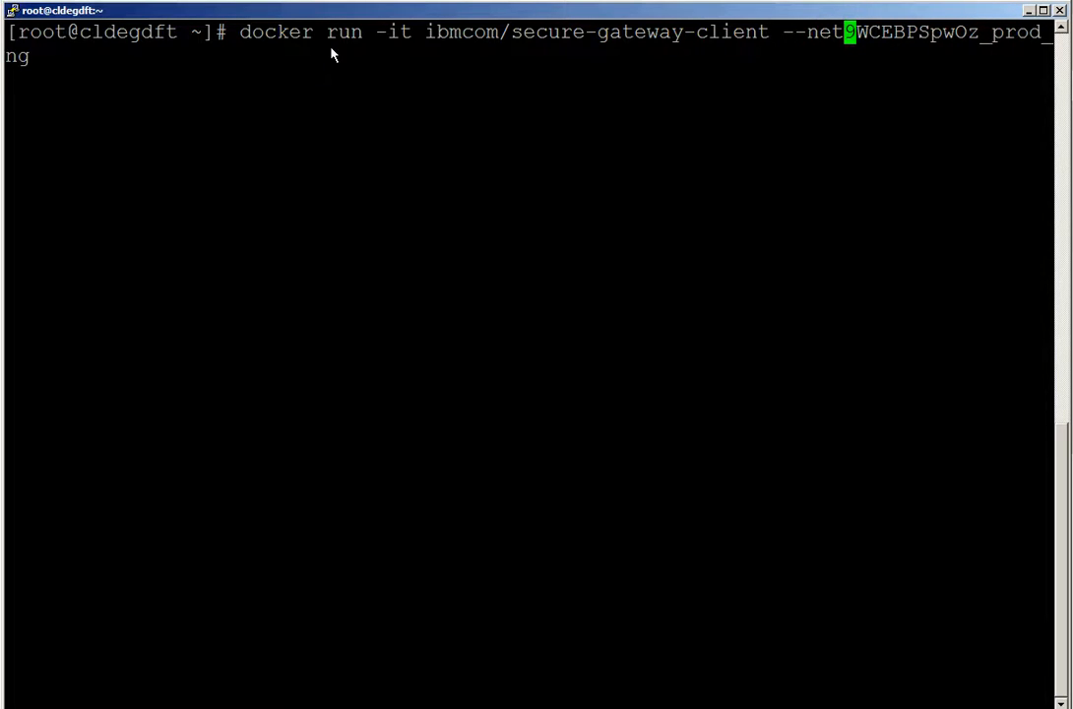
text("ho)
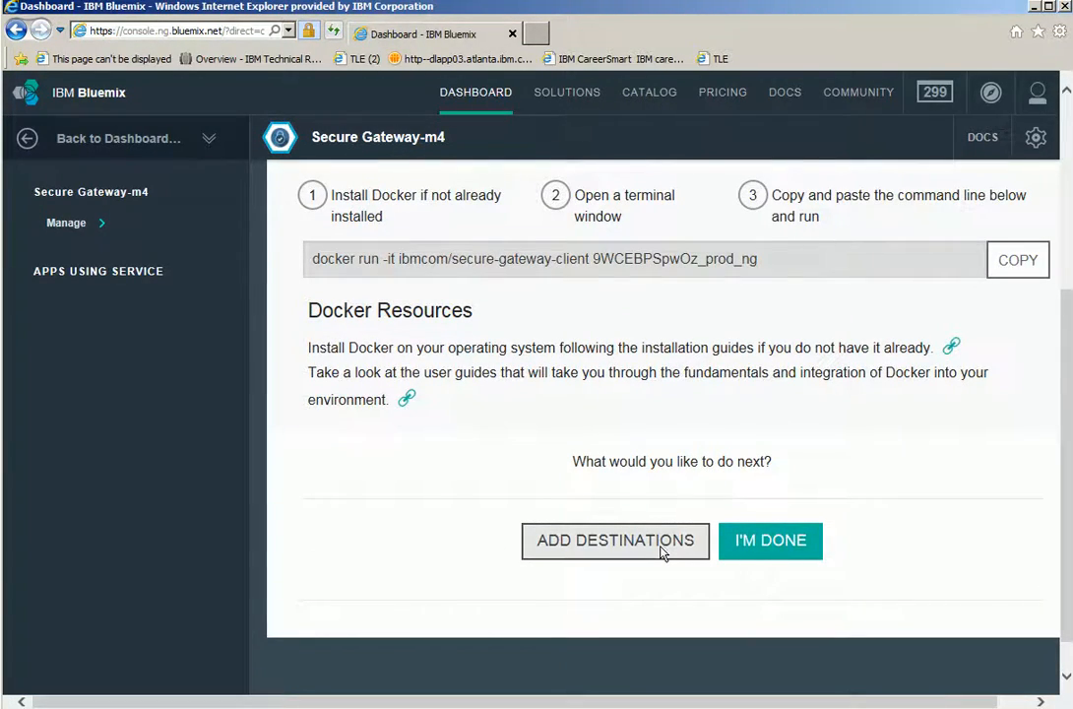
Step: Add a STUDENT destination with host 9.121.242.125, port 50000 and TCP
click(614, 539)
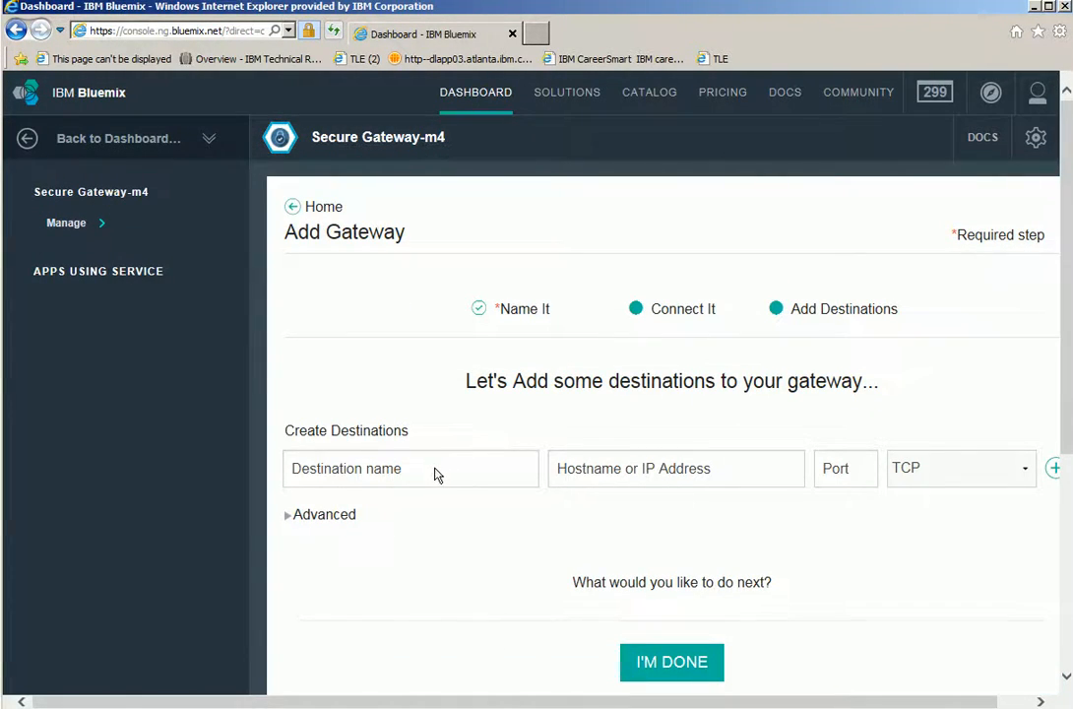
click(409, 468)
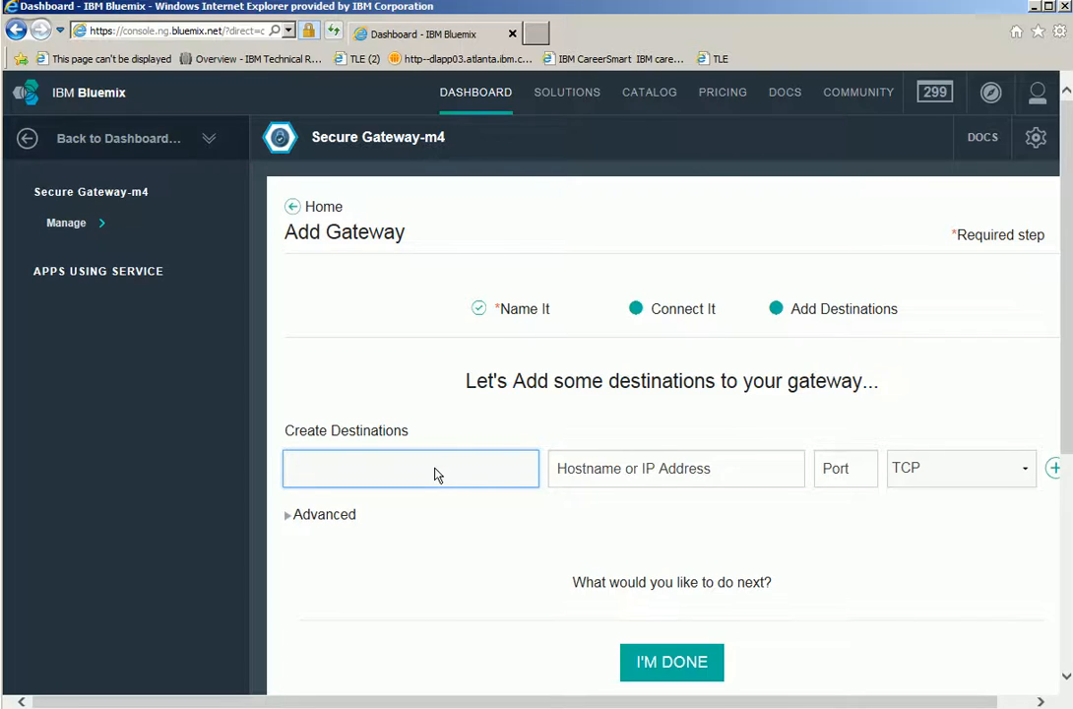
text(S)
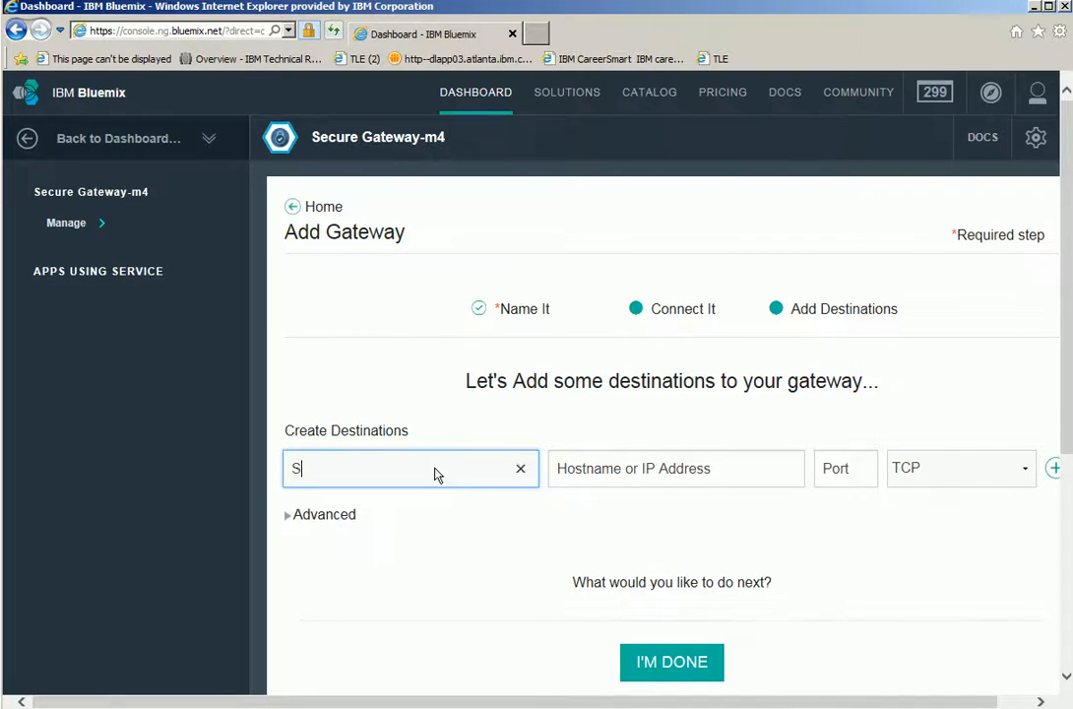
text(TUDENT)
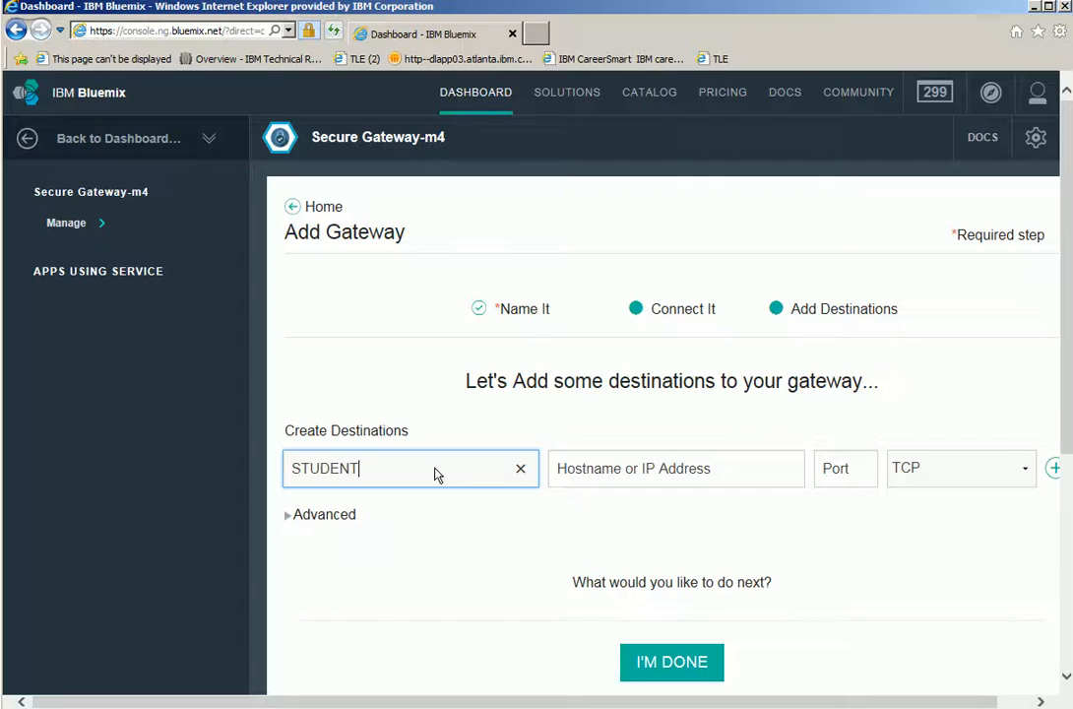
click(676, 467)
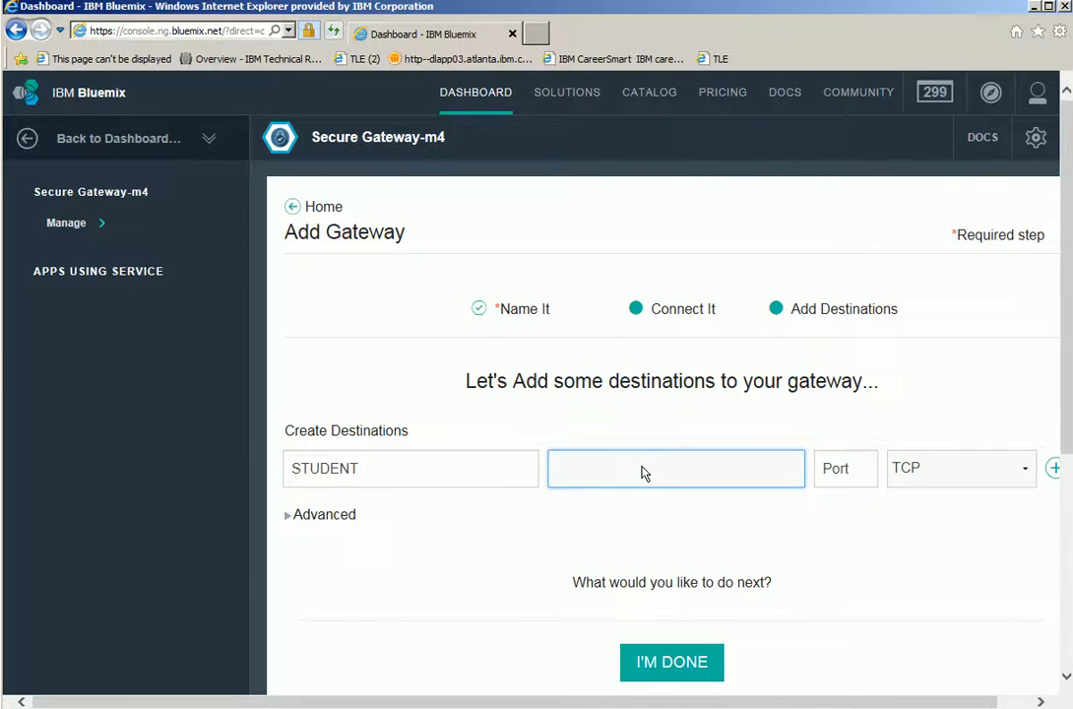
text(9.121.242.12)
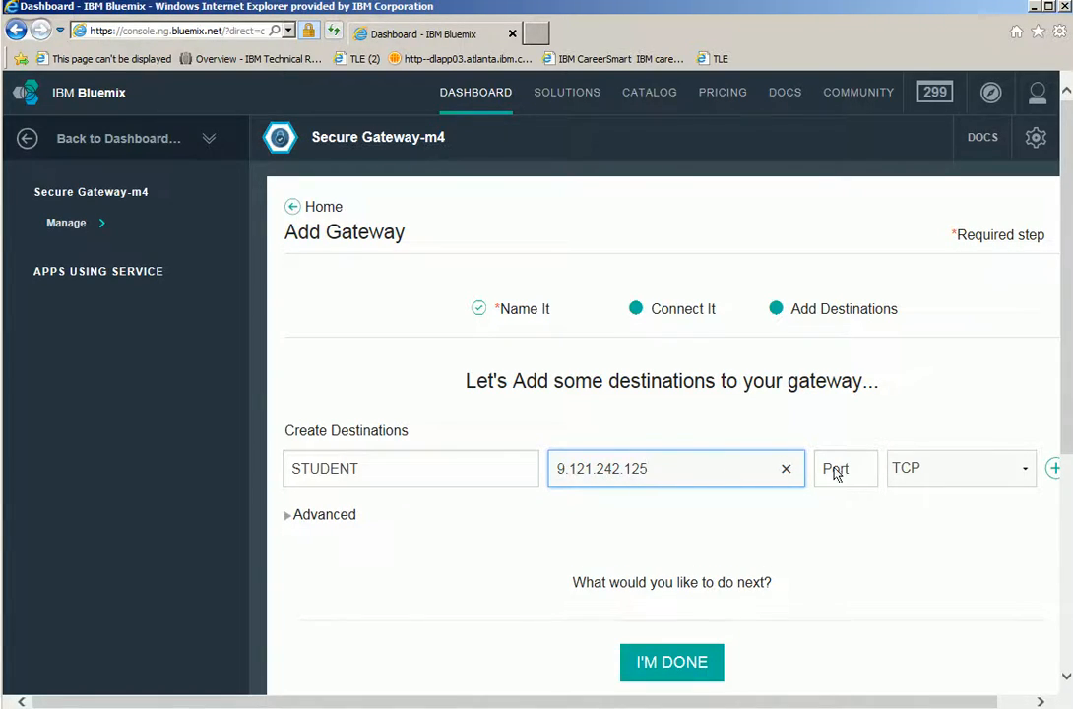
text(50000)
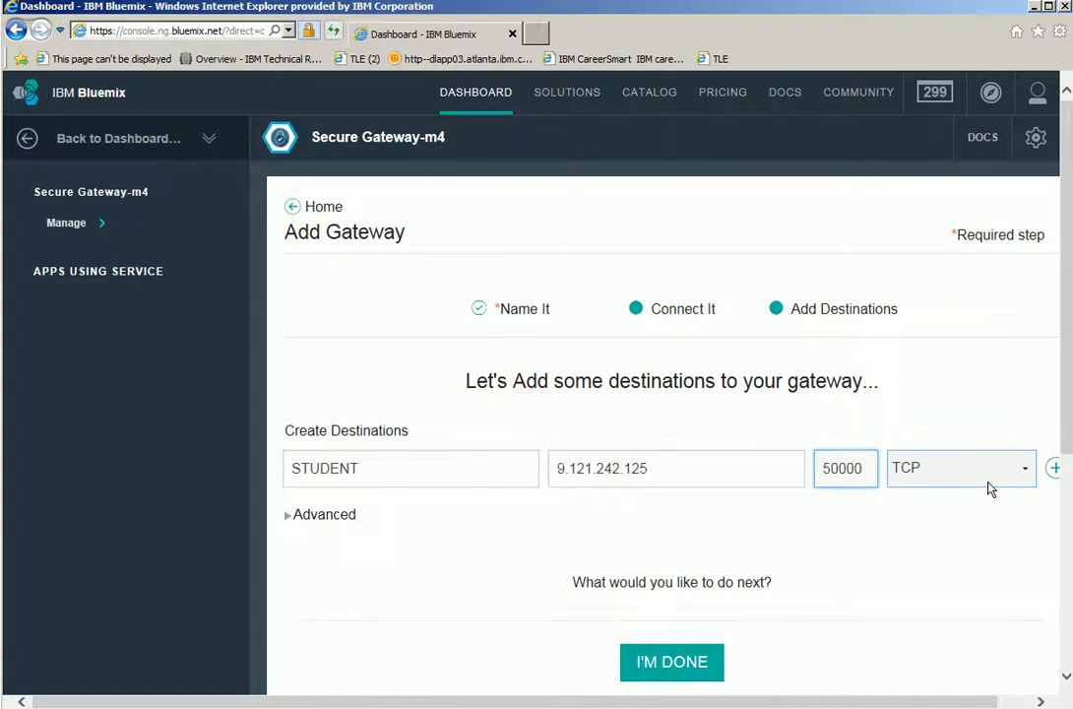
click(1054, 468)
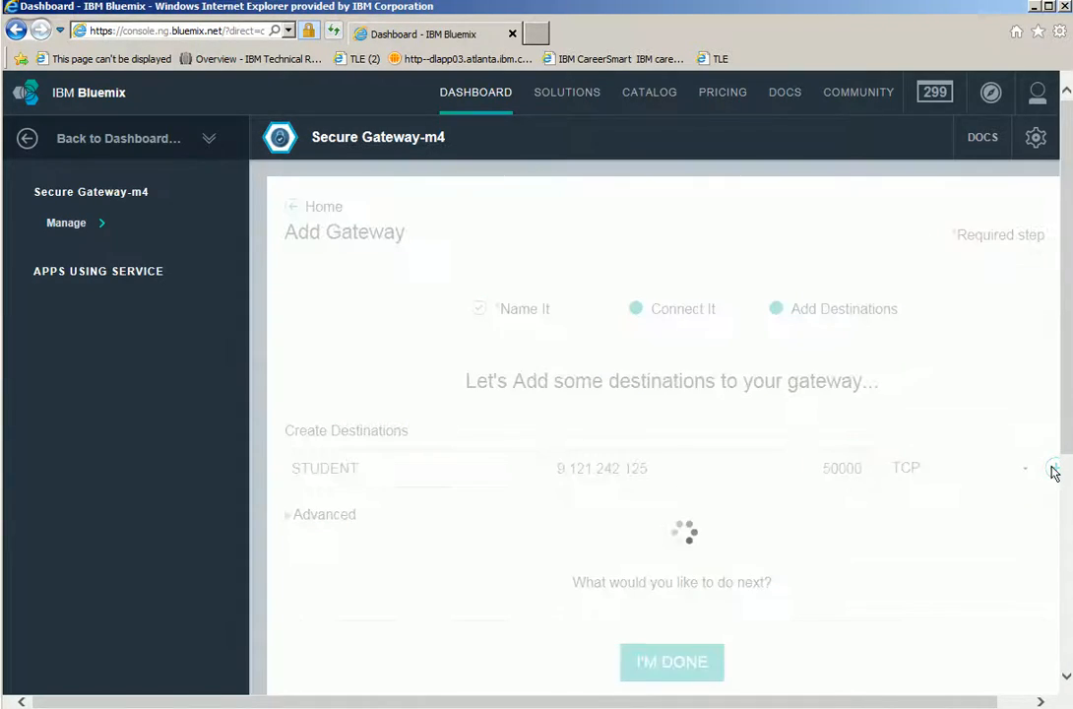
click(1054, 468)
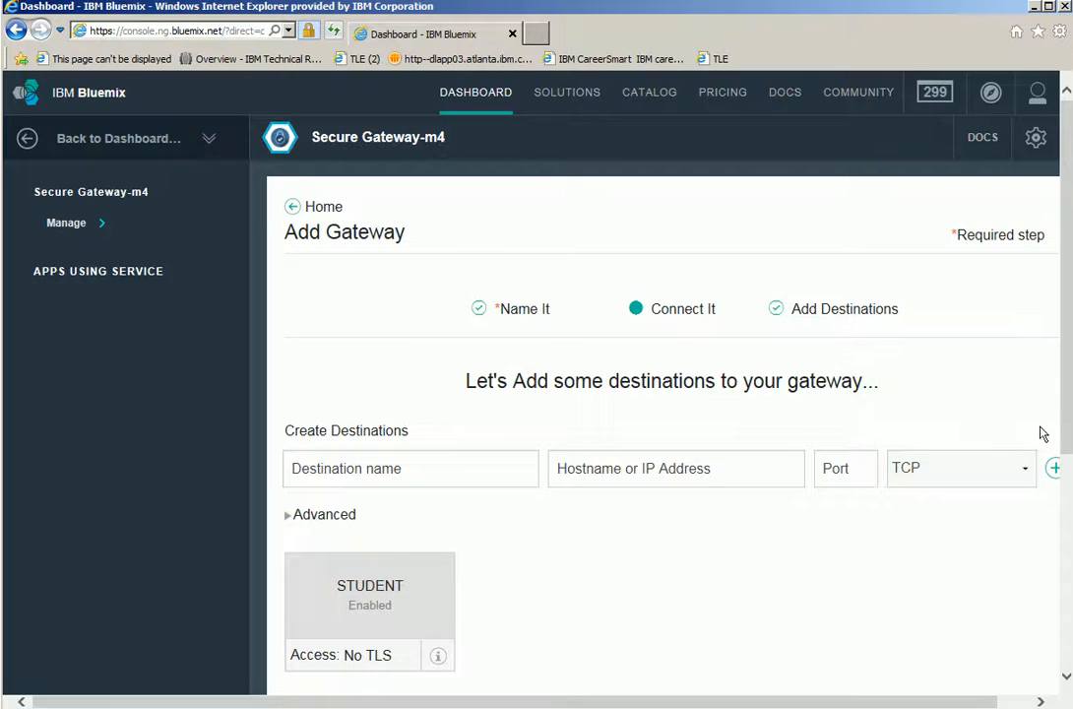
scroll(down, 3)
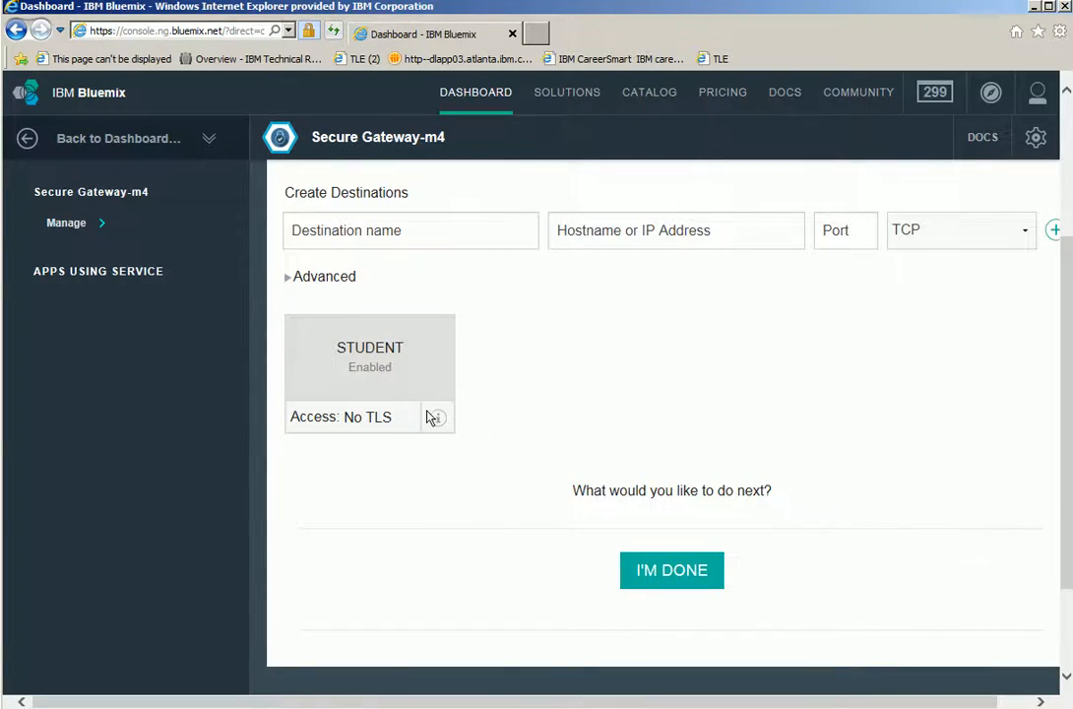
Step: Show the STUDENT destination's details, including cloud host cap-sg-prd-5.integration.ibmcloud.com:15167
click(436, 417)
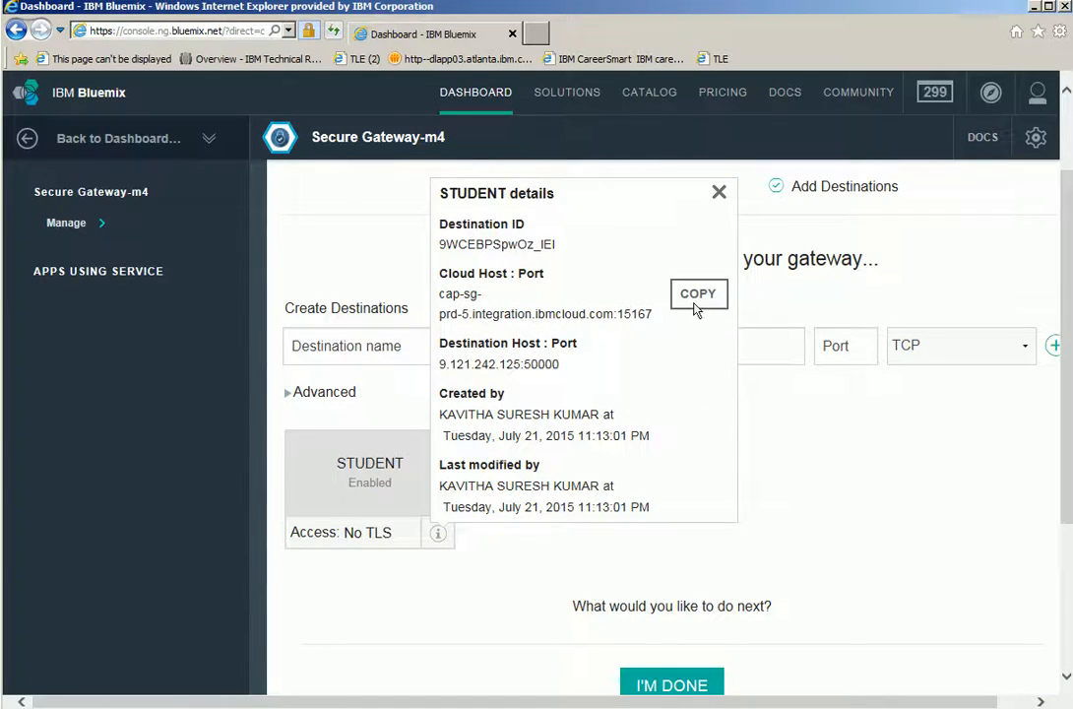
mouse_move(773, 660)
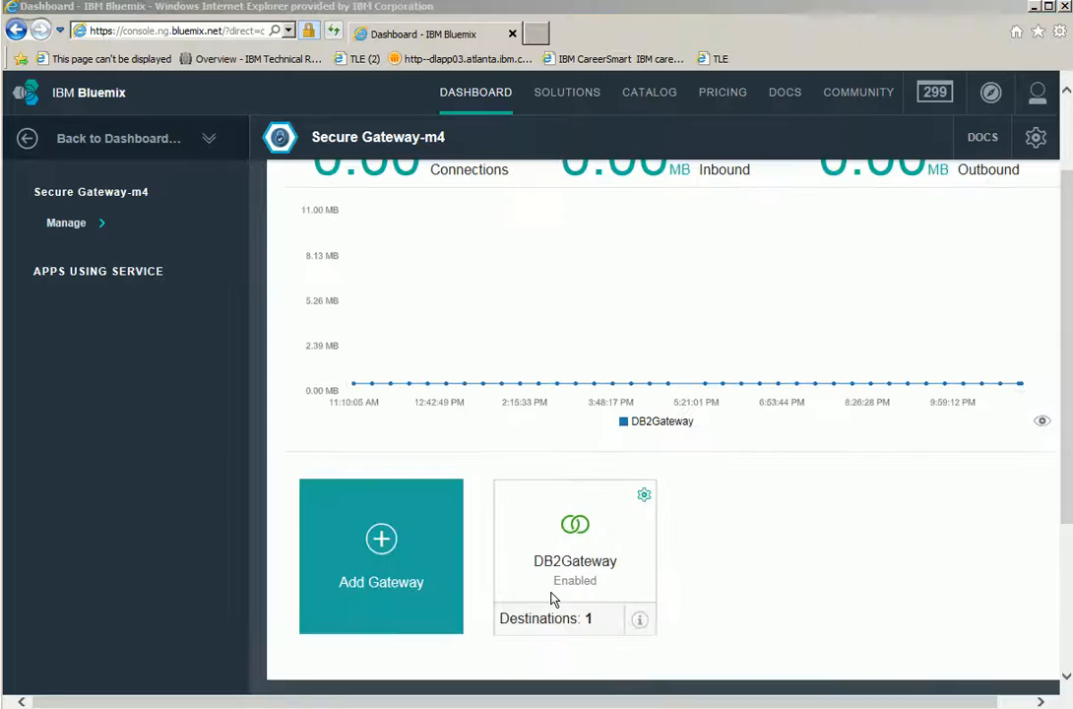
mouse_move(606, 622)
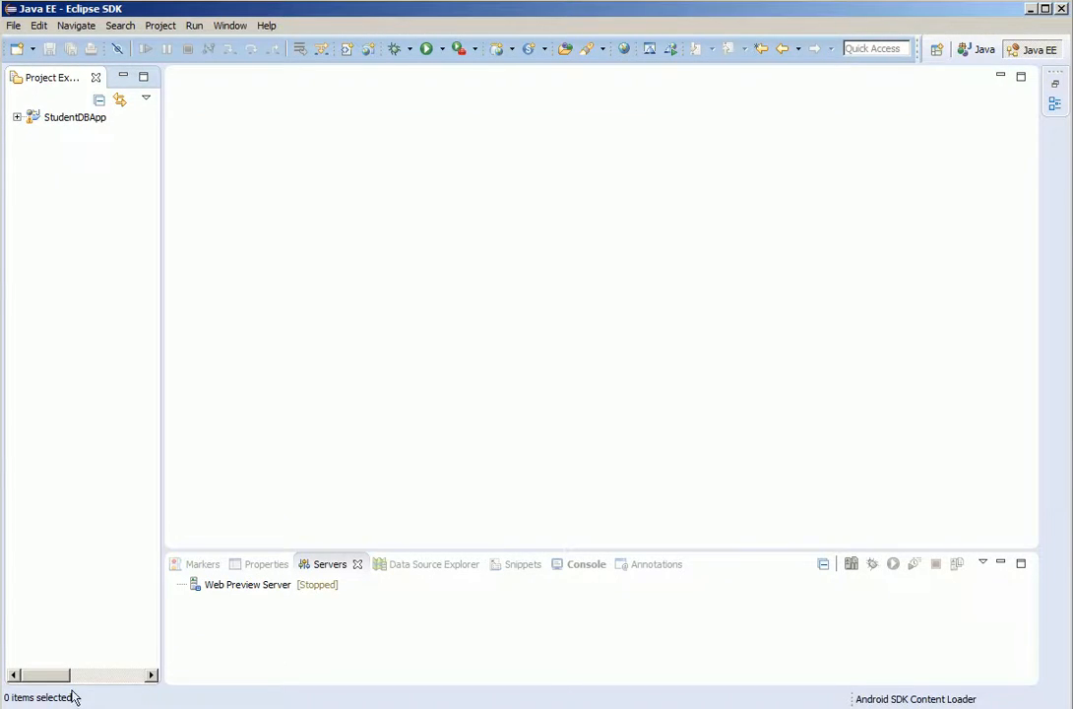
Step: In StudentDBApp.java, replace the connection URL's host:port with cap-sg-prd-5.integration.ibmcloud.com:15167
click(18, 116)
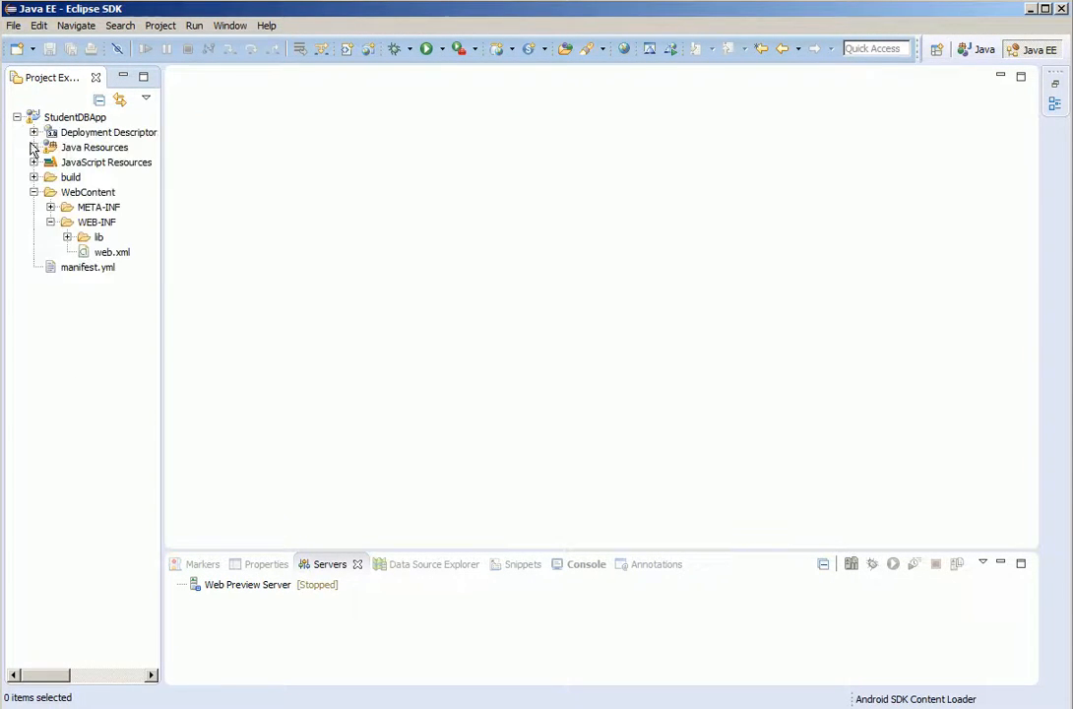
click(33, 146)
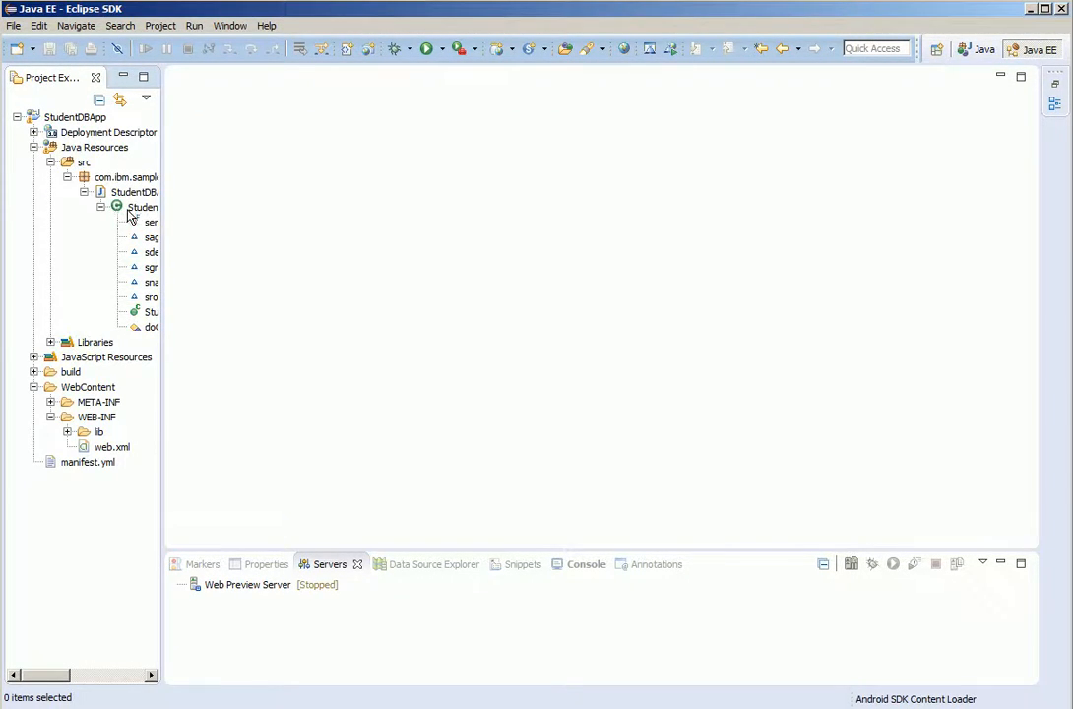
double_click(143, 207)
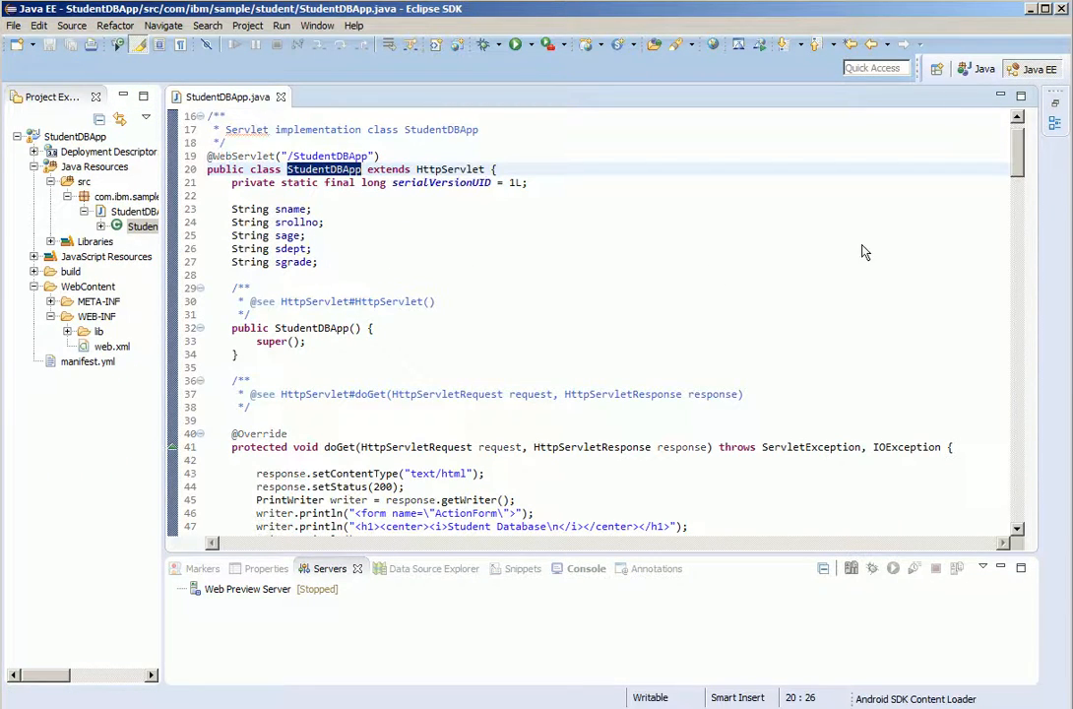
scroll(down, 3)
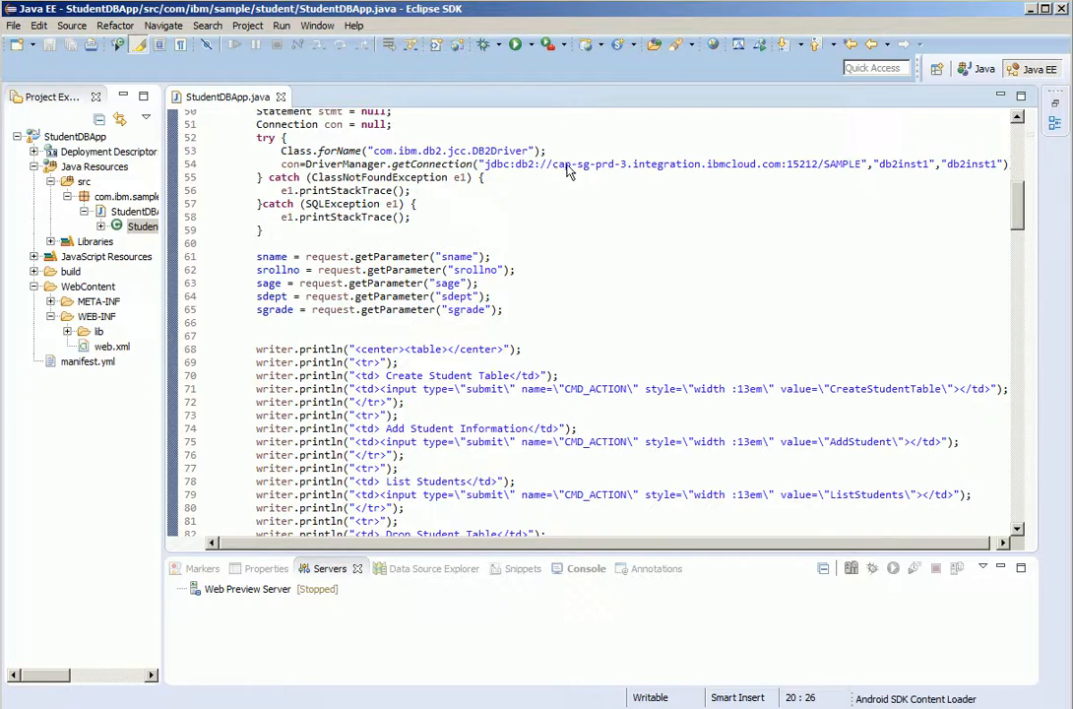
drag(554, 163, 820, 164)
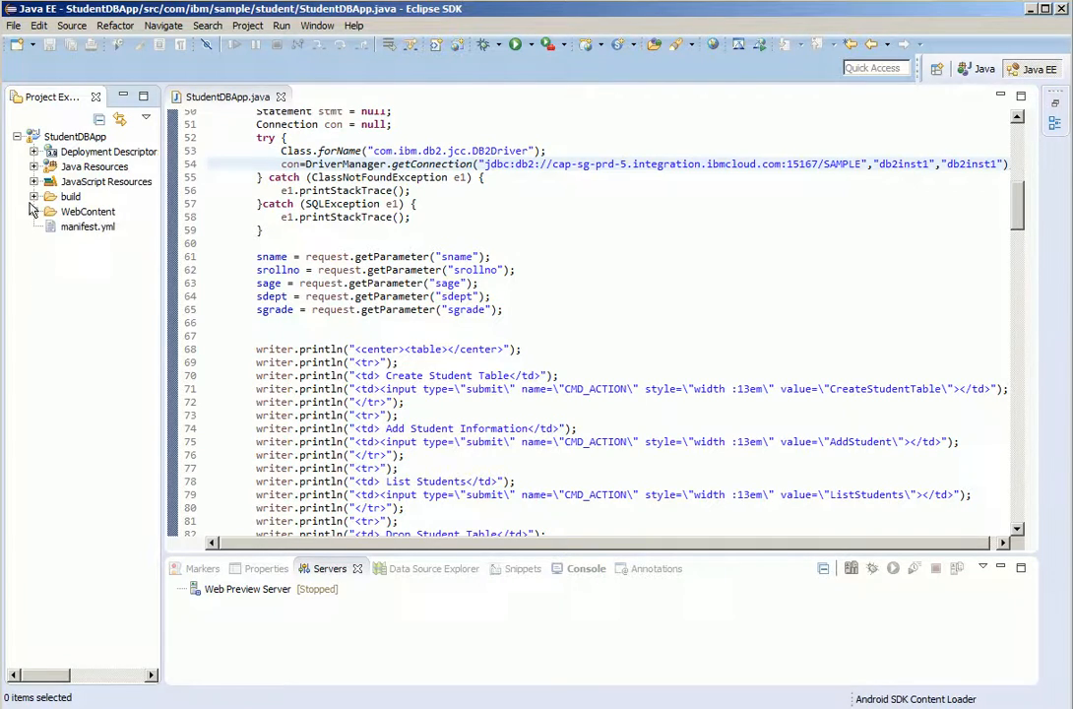
Step: Start a new IBM Bluemix server definition and enter the account credentials
click(17, 136)
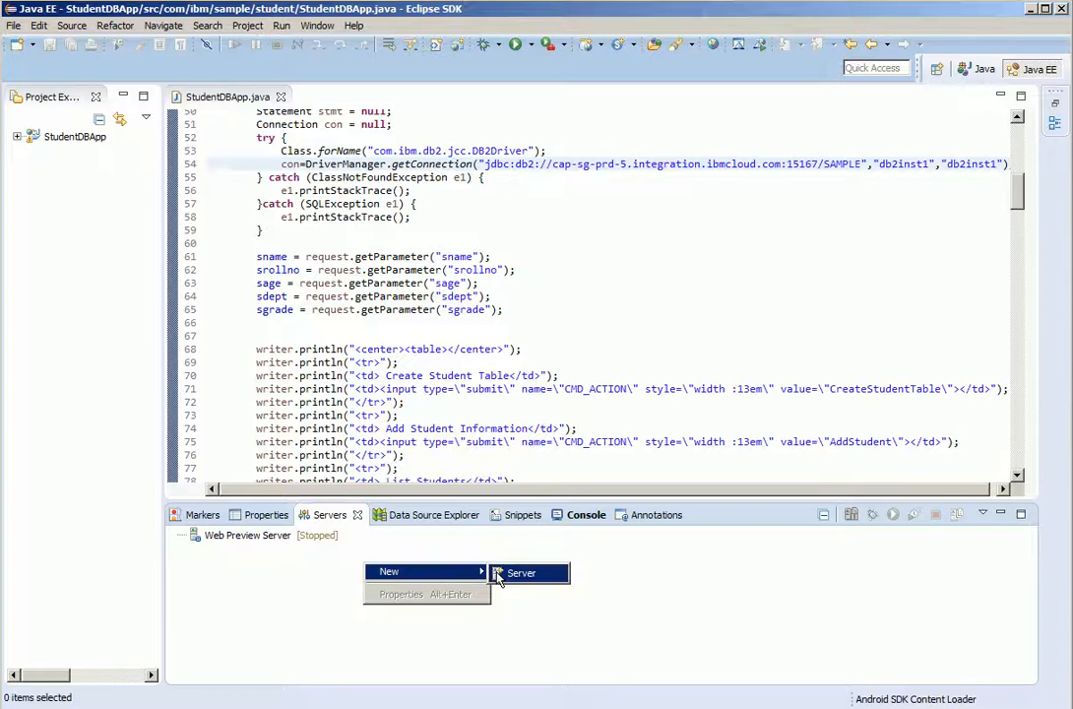
click(521, 573)
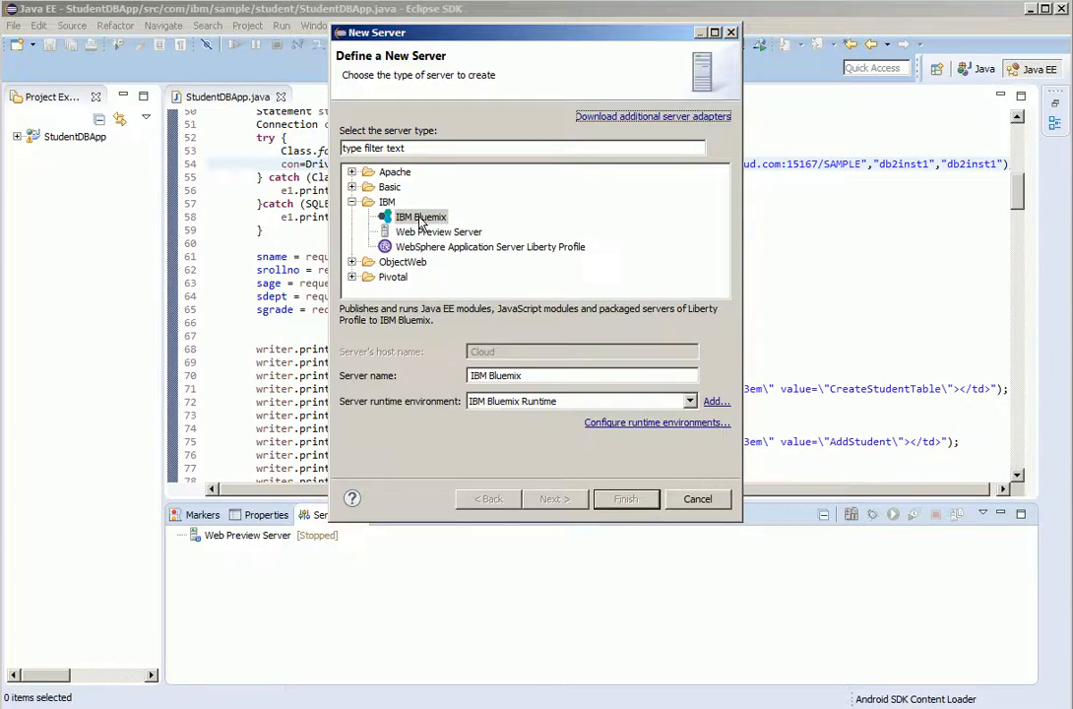
click(554, 498)
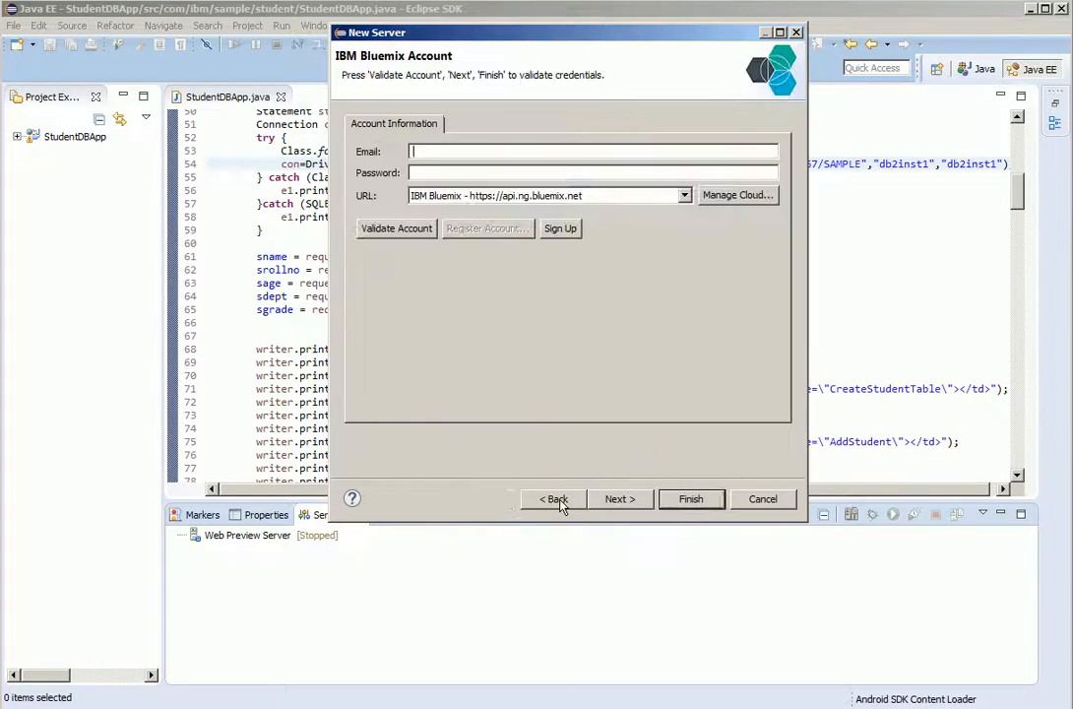
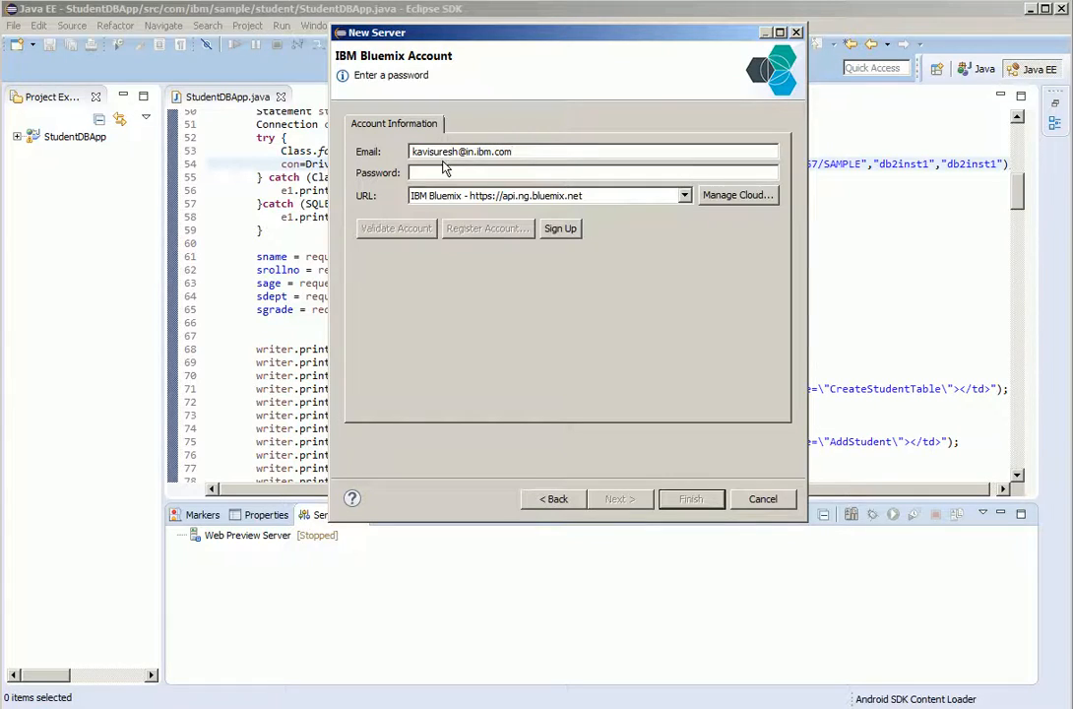
text(***)
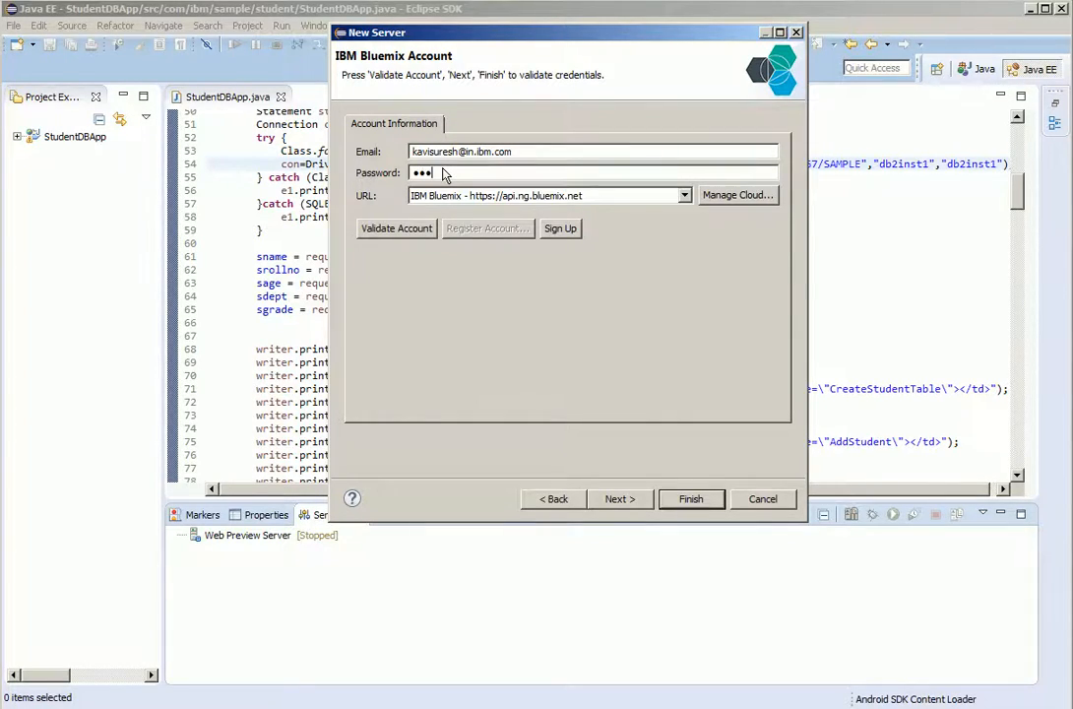
text(••••••)
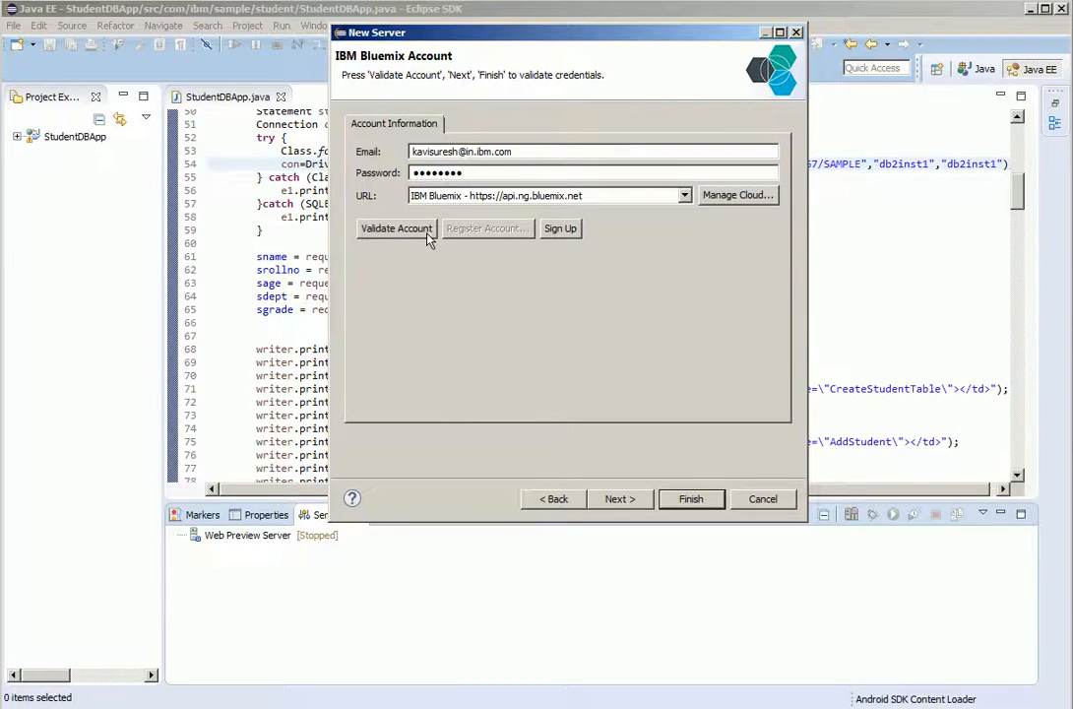
Step: Validate the account, use the dev space, add StudentDBApp, and finish
click(396, 228)
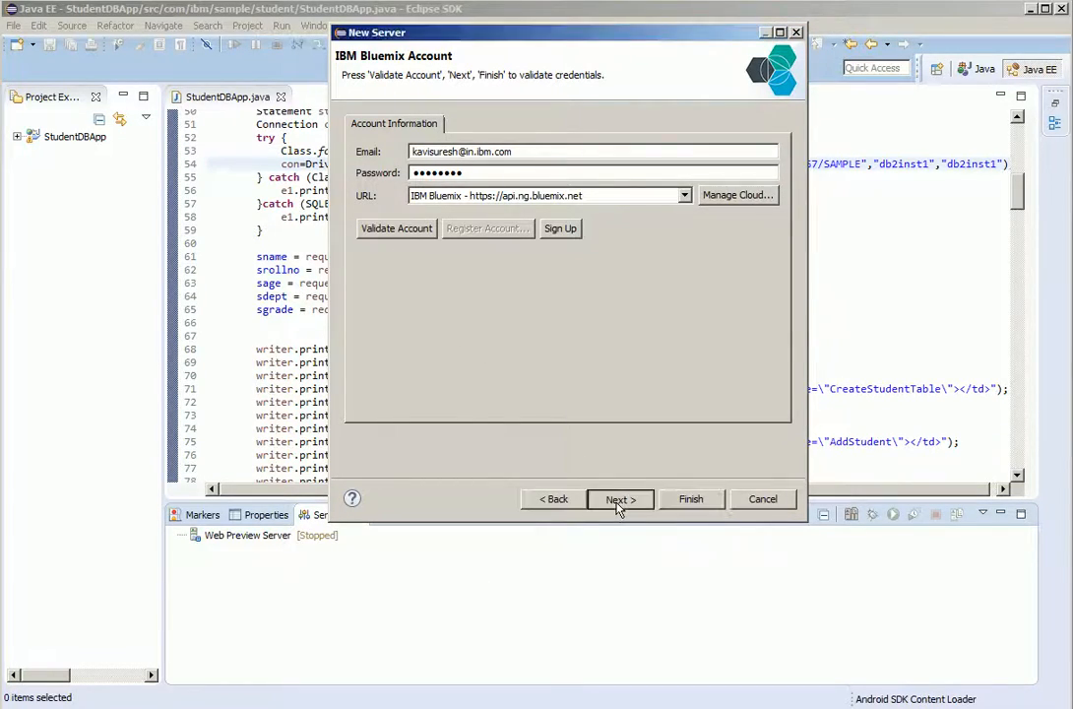
click(619, 499)
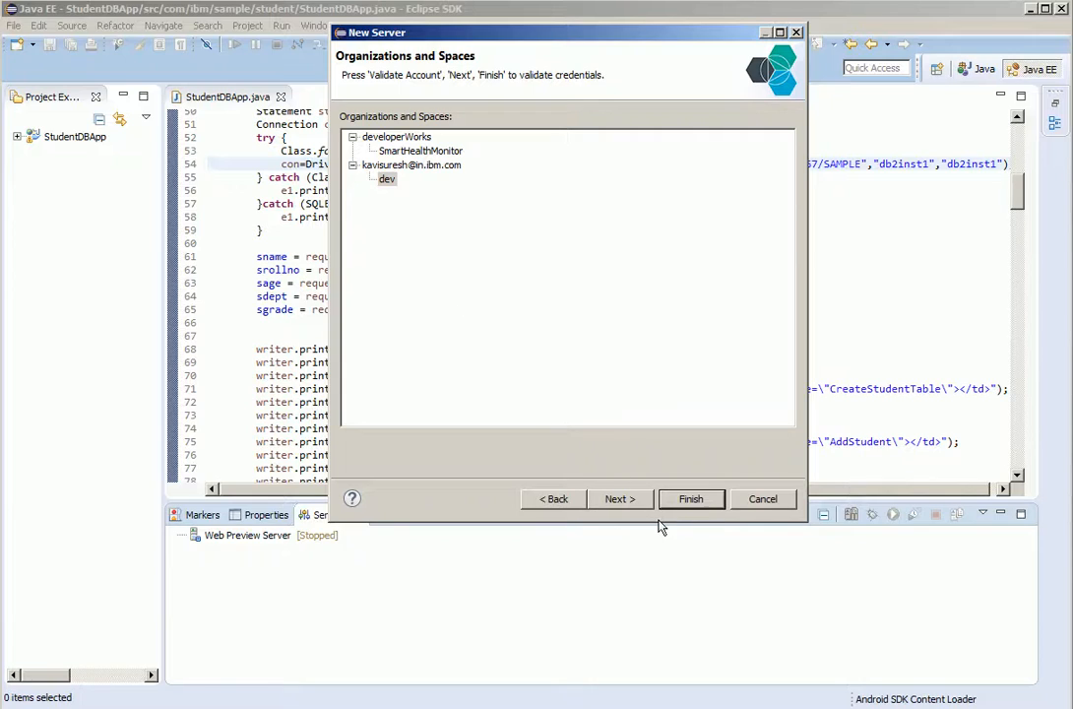
click(619, 499)
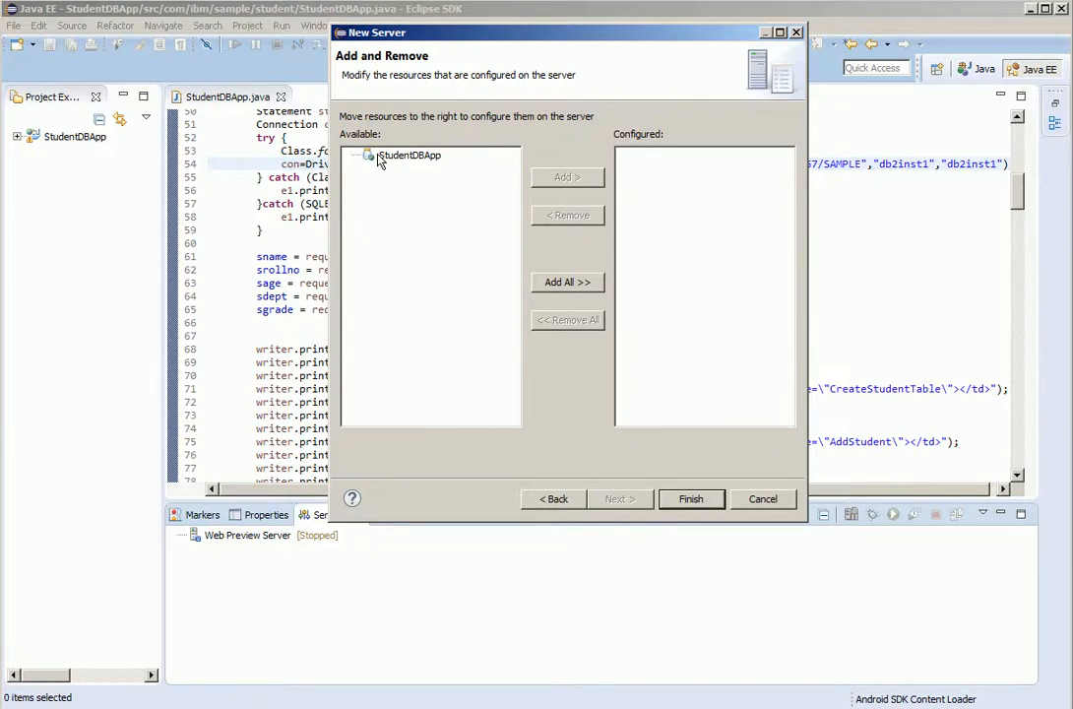
click(567, 281)
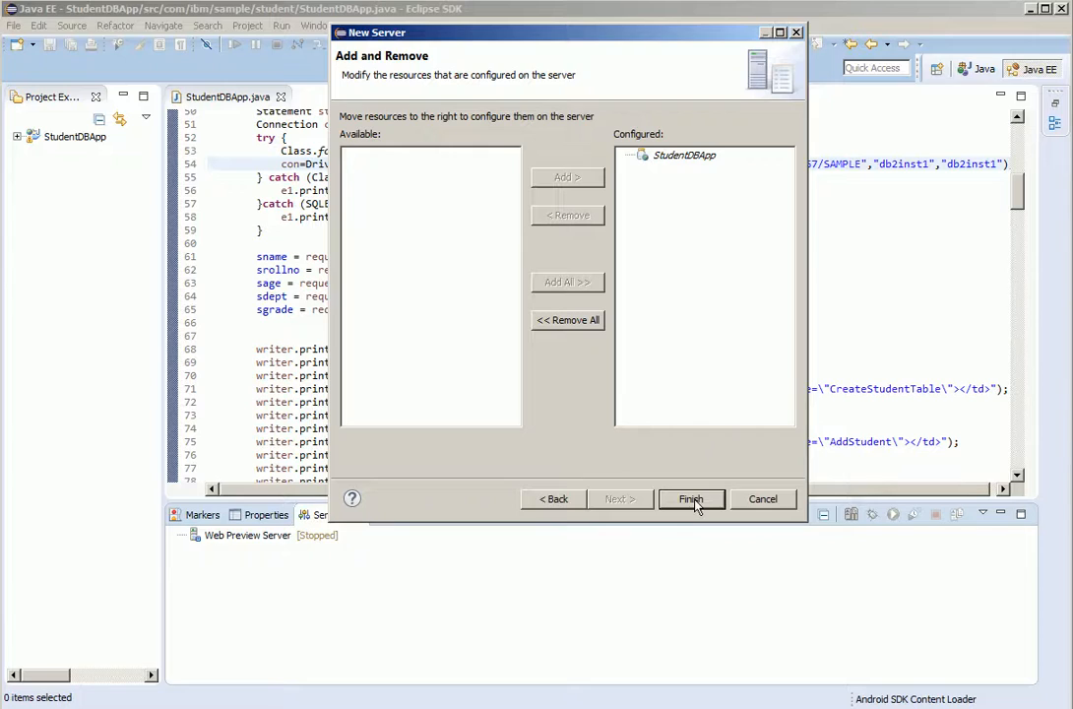
click(690, 498)
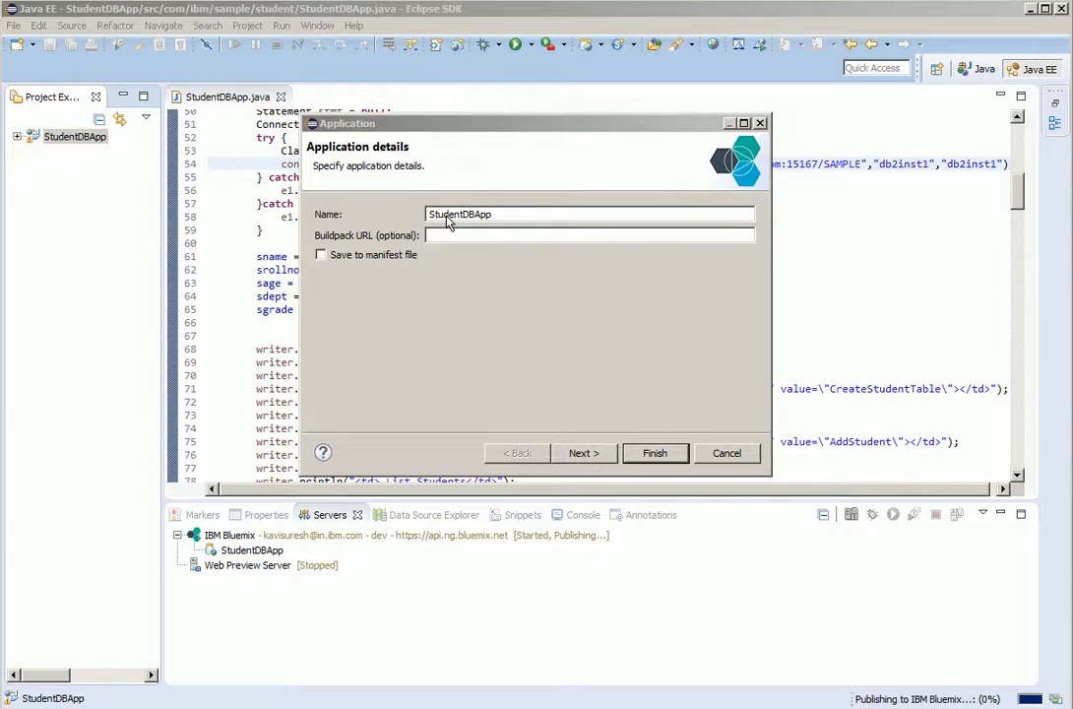
Step: Save app details to the manifest, keeping StudentDBApp.mybluemix.net and 512 MB
click(321, 254)
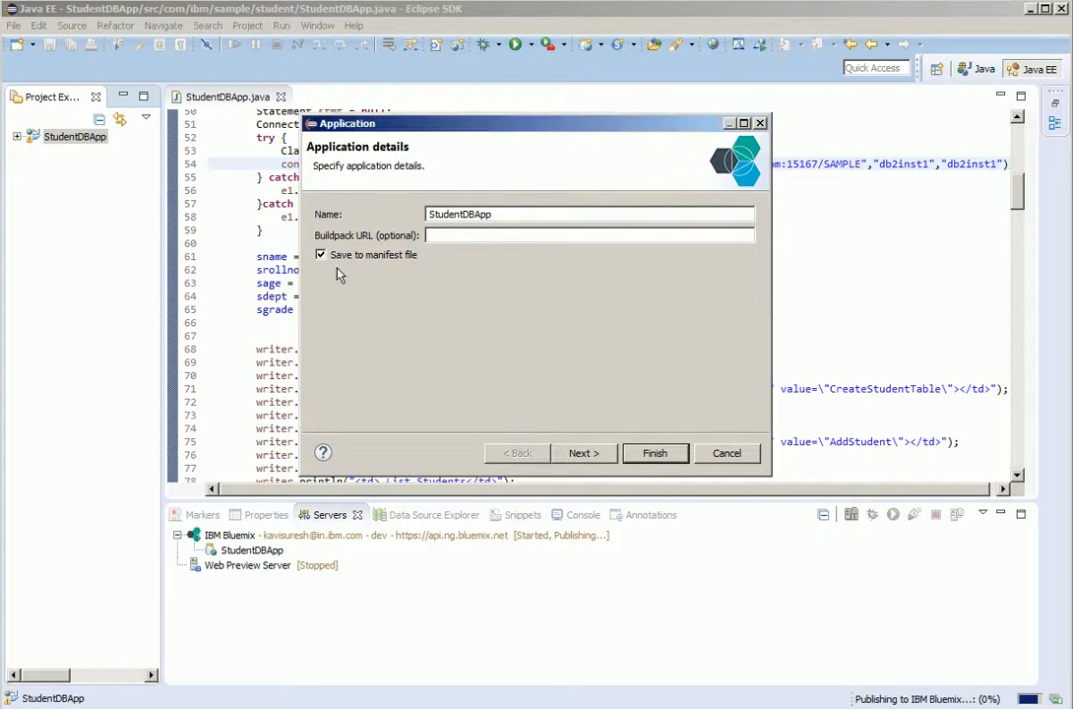
click(583, 452)
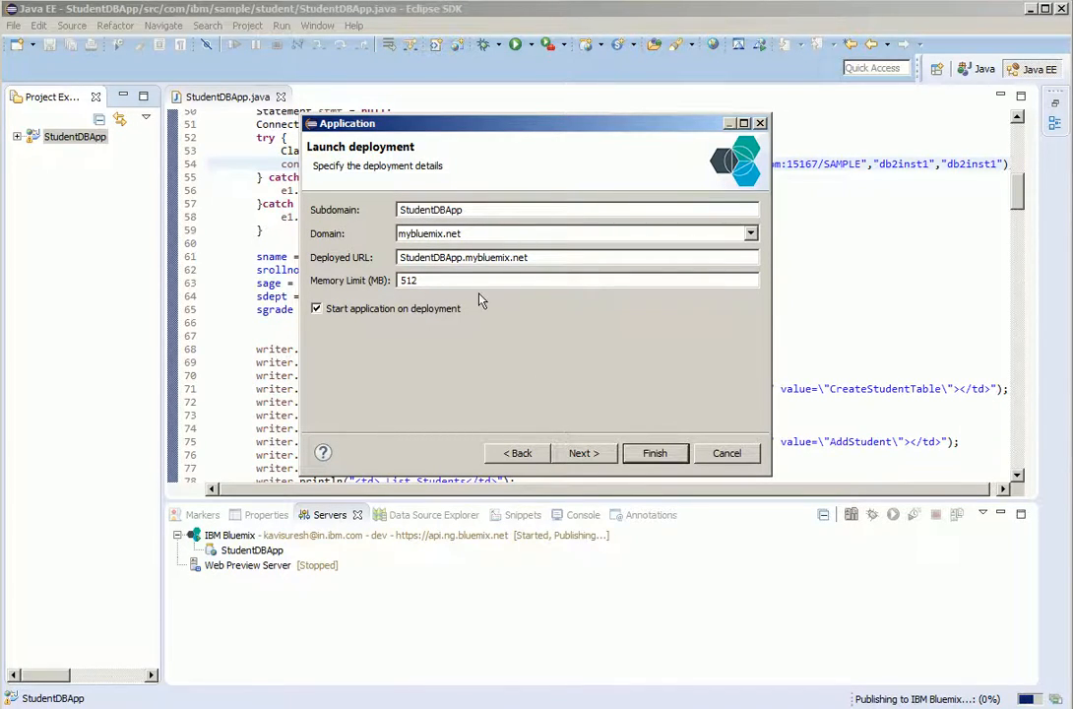
click(583, 452)
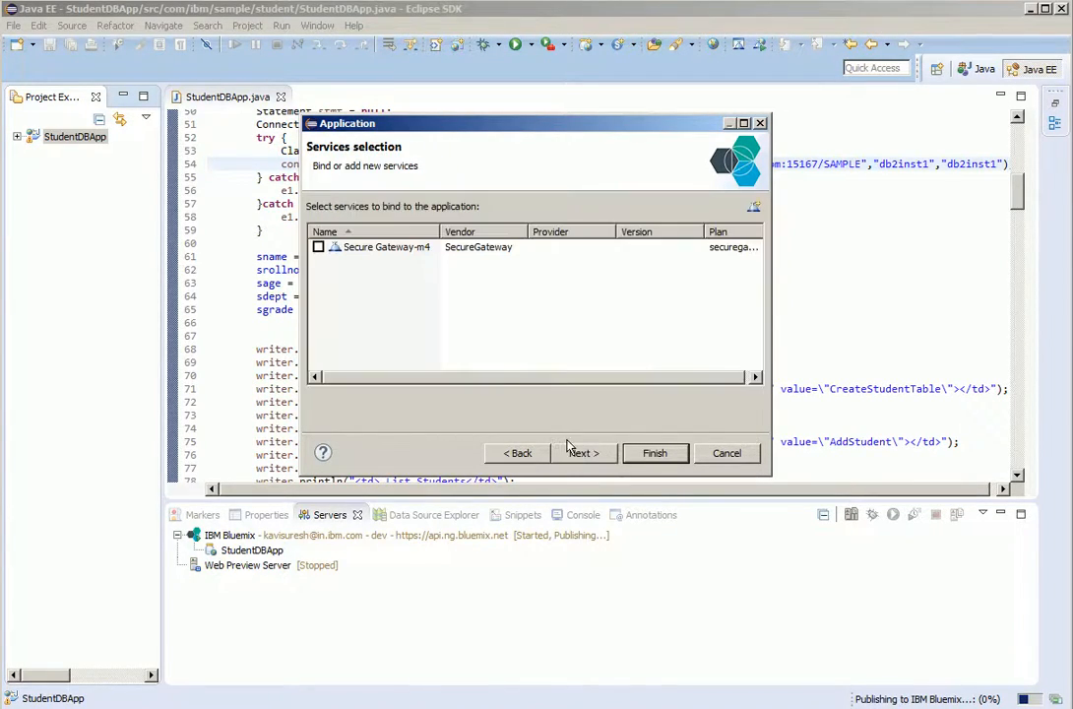
click(319, 247)
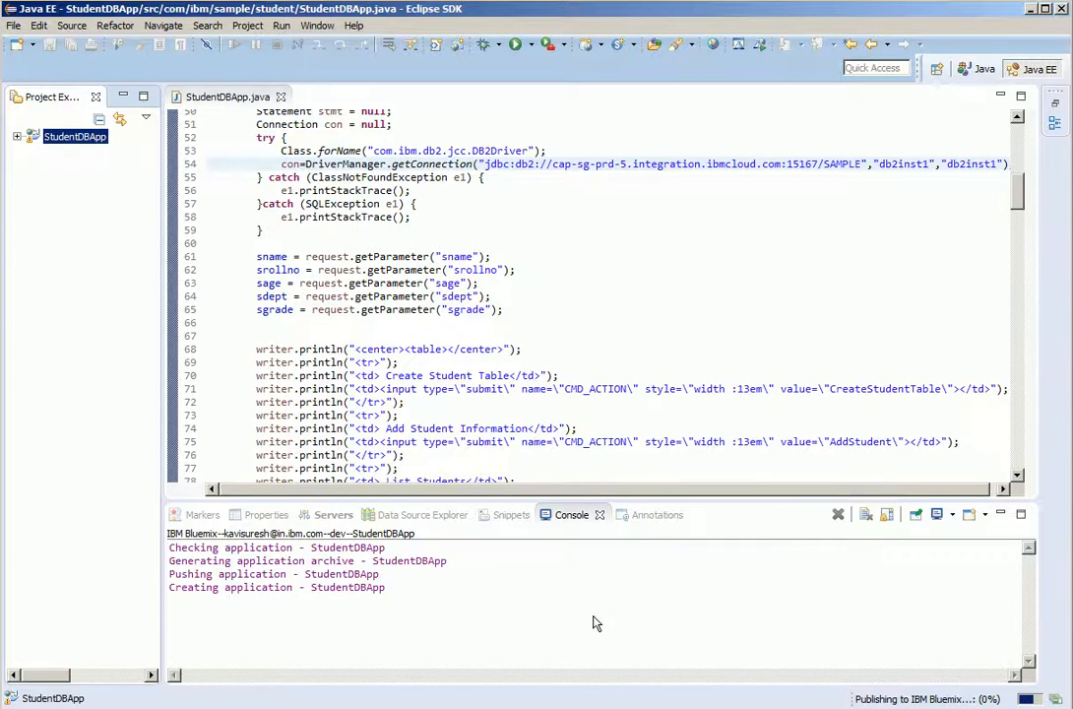
mouse_move(497, 574)
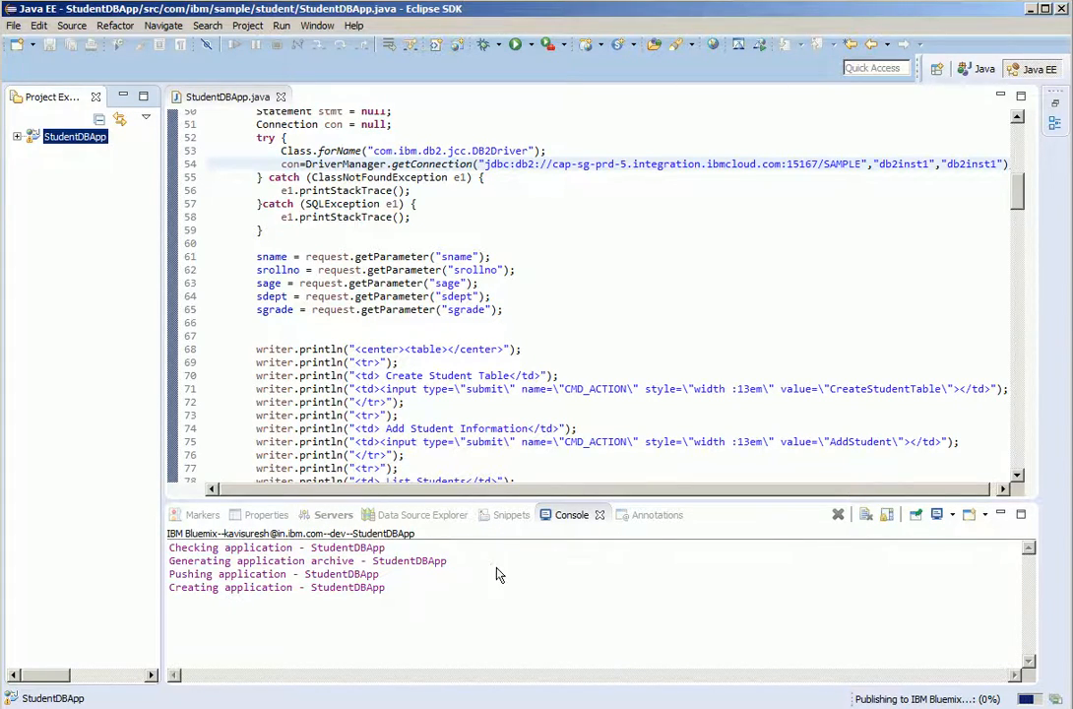
mouse_move(330, 666)
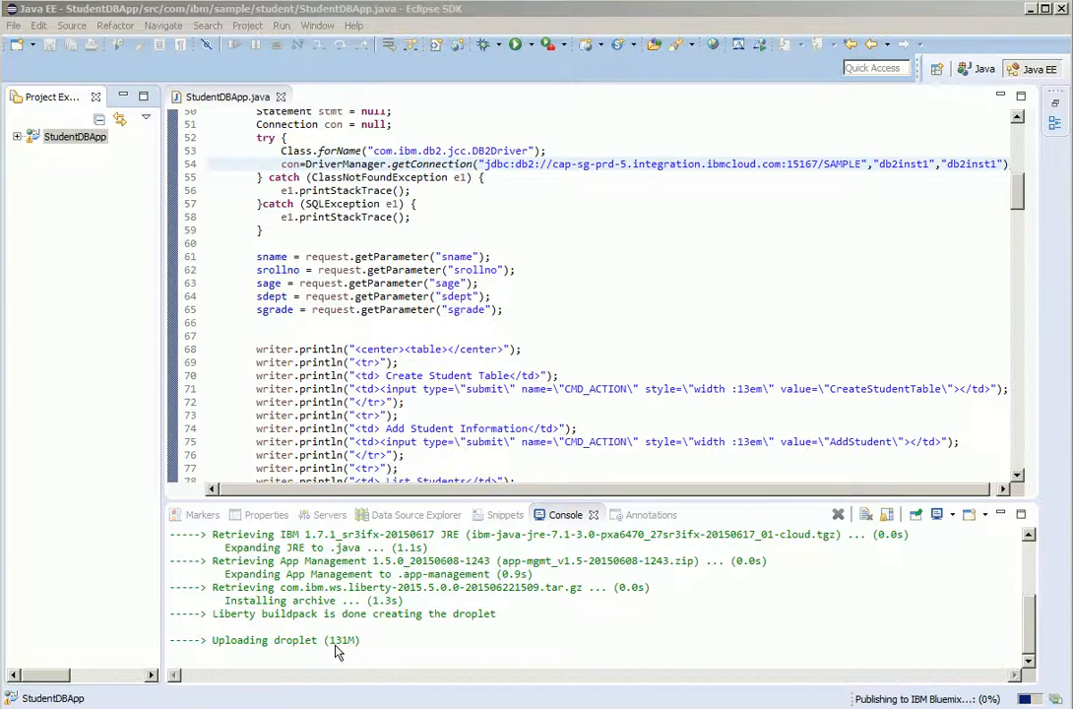
Step: Watch the Console until StudentDBApp's droplet finishes uploading
click(330, 514)
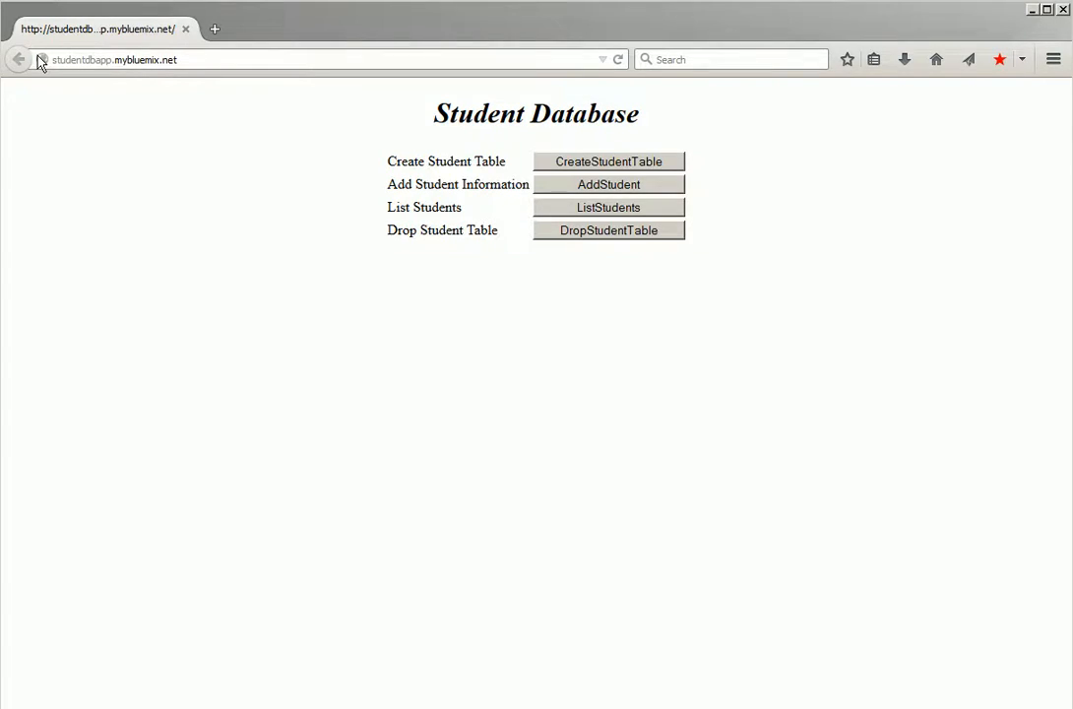
mouse_move(539, 154)
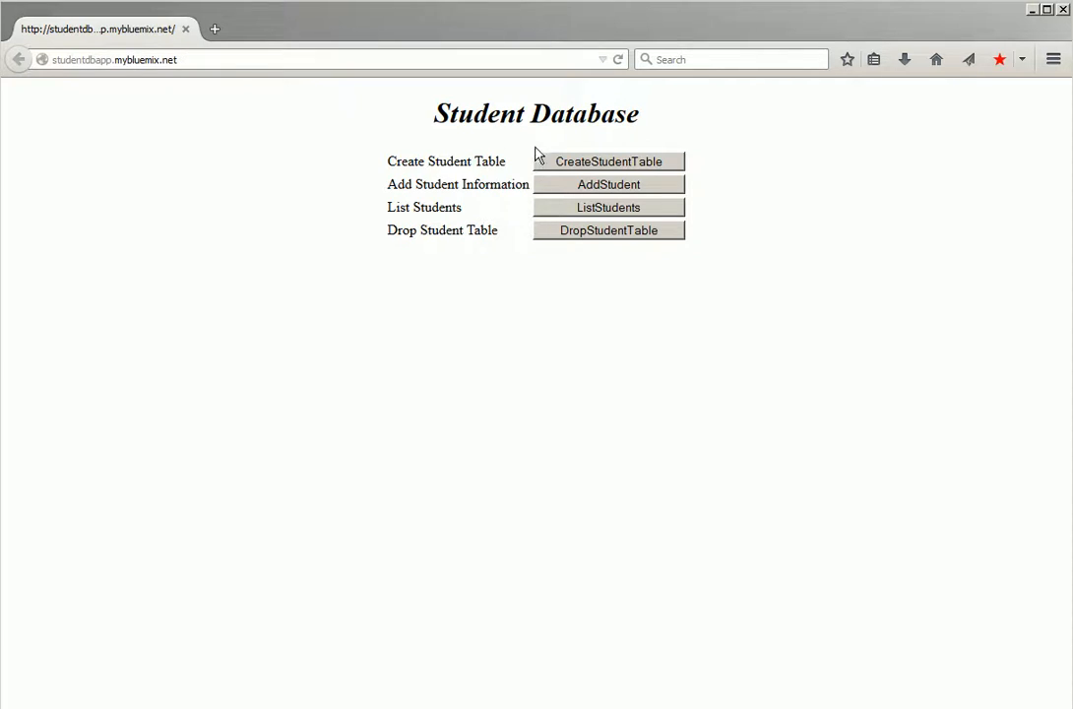
Step: Create the student table, then open the Add Student Information form
click(608, 162)
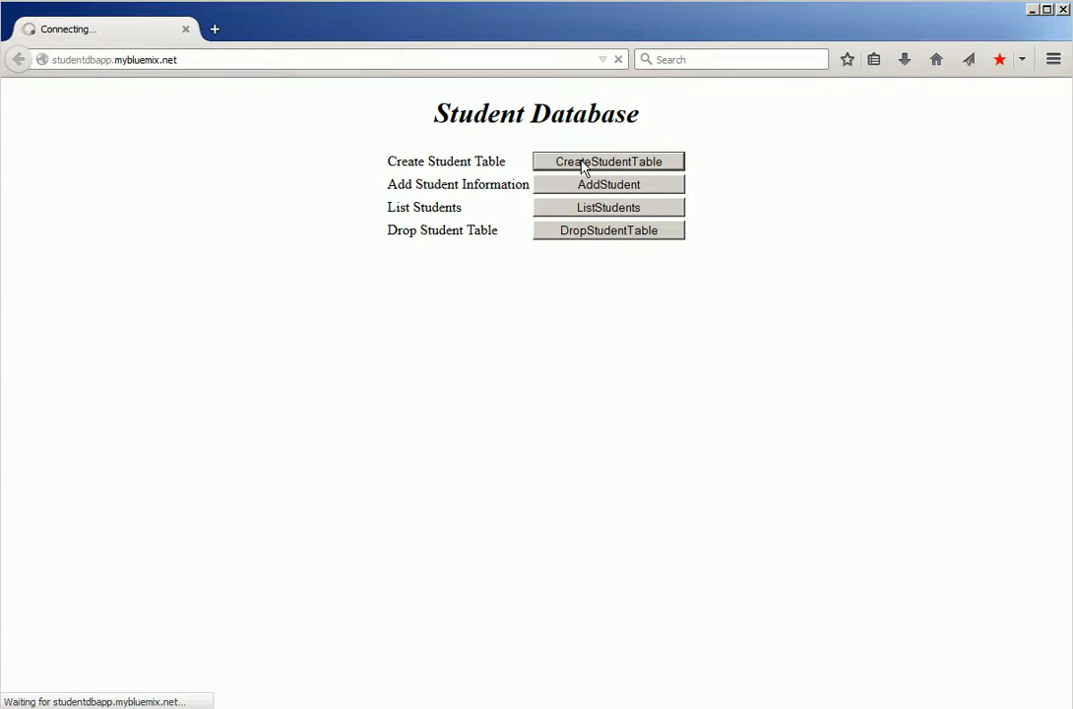
click(609, 161)
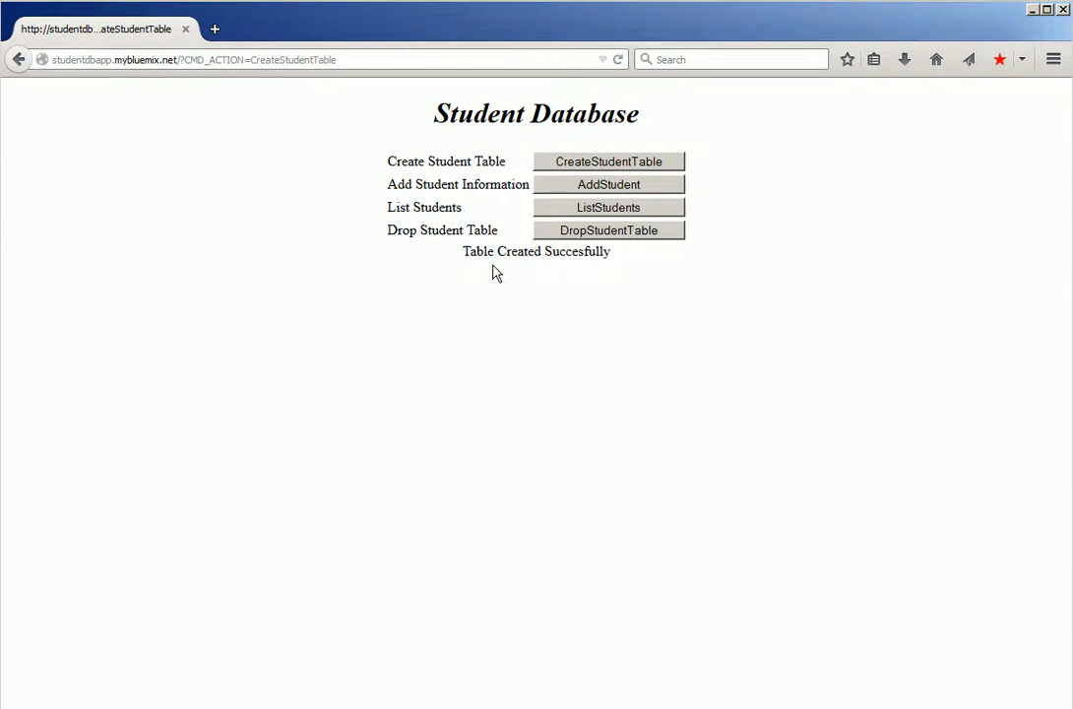
click(608, 184)
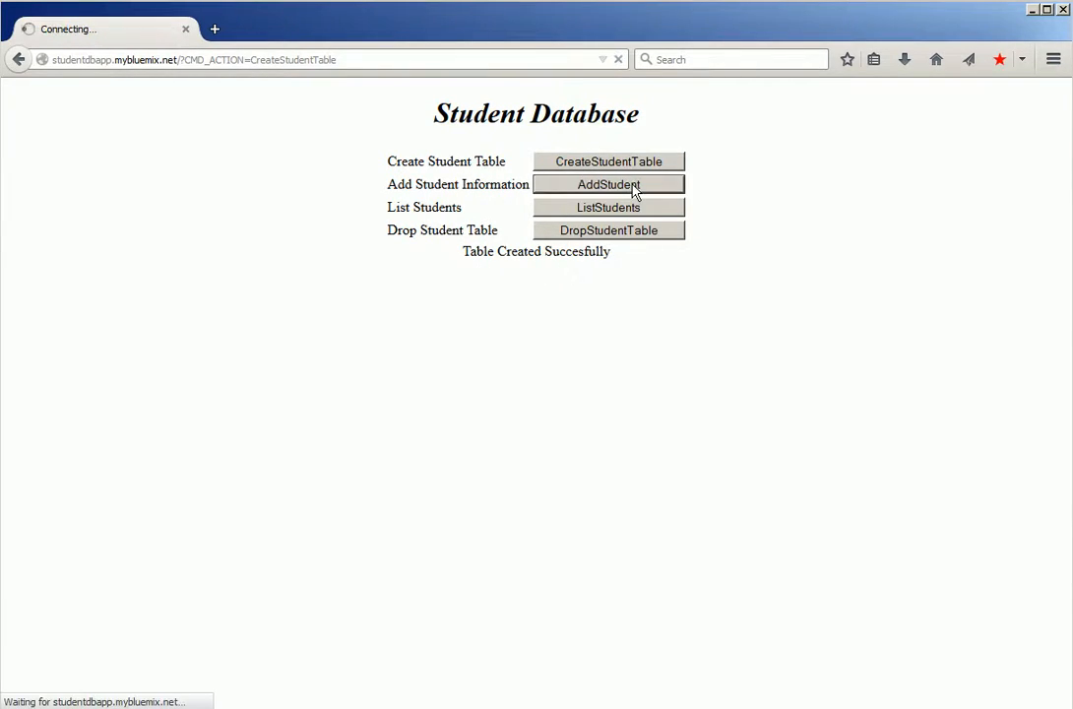
click(608, 184)
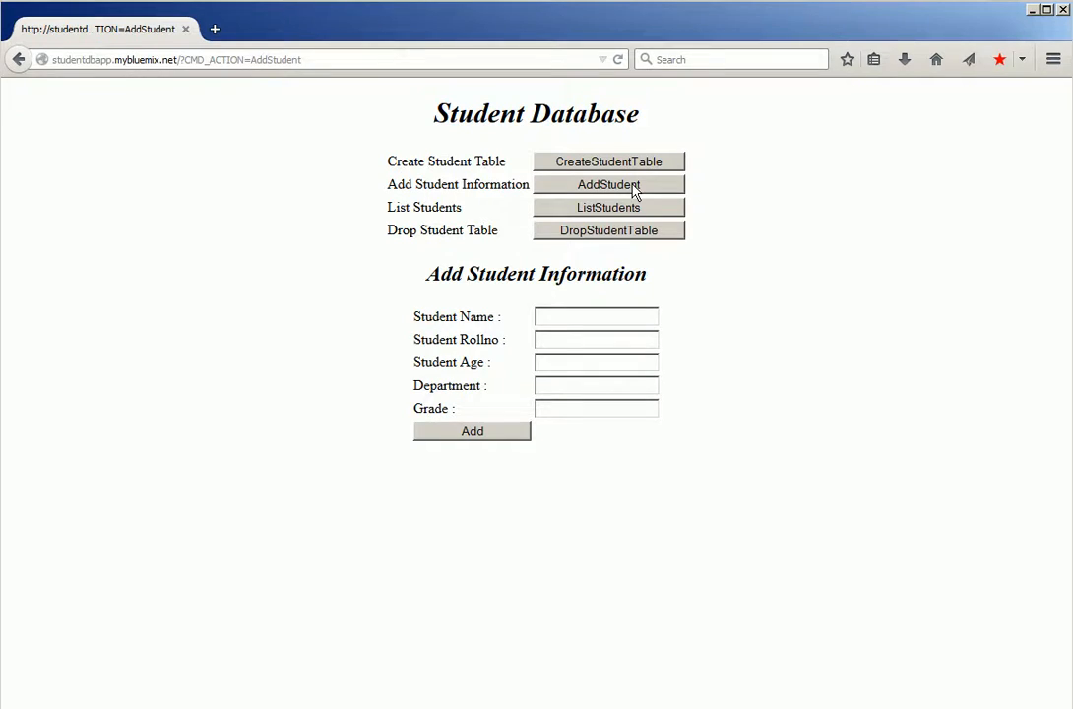
Step: Add student Anitha with roll number 24, age 19, department SCIENCE, grade A
text(Anitha)
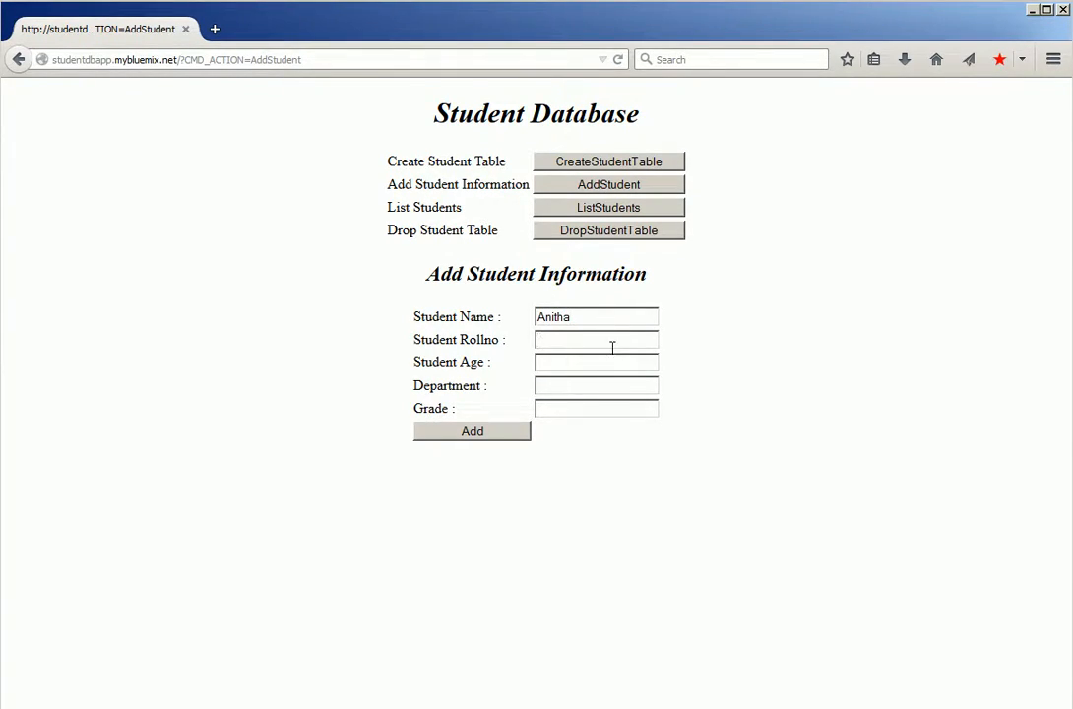
text(24)
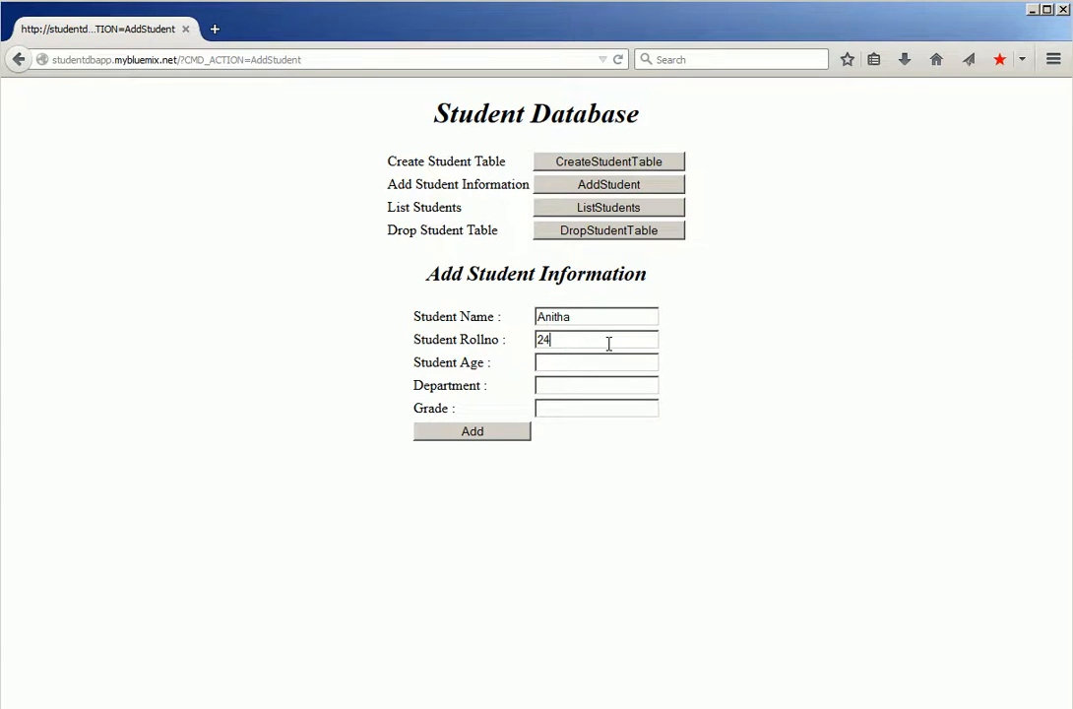
text(19)
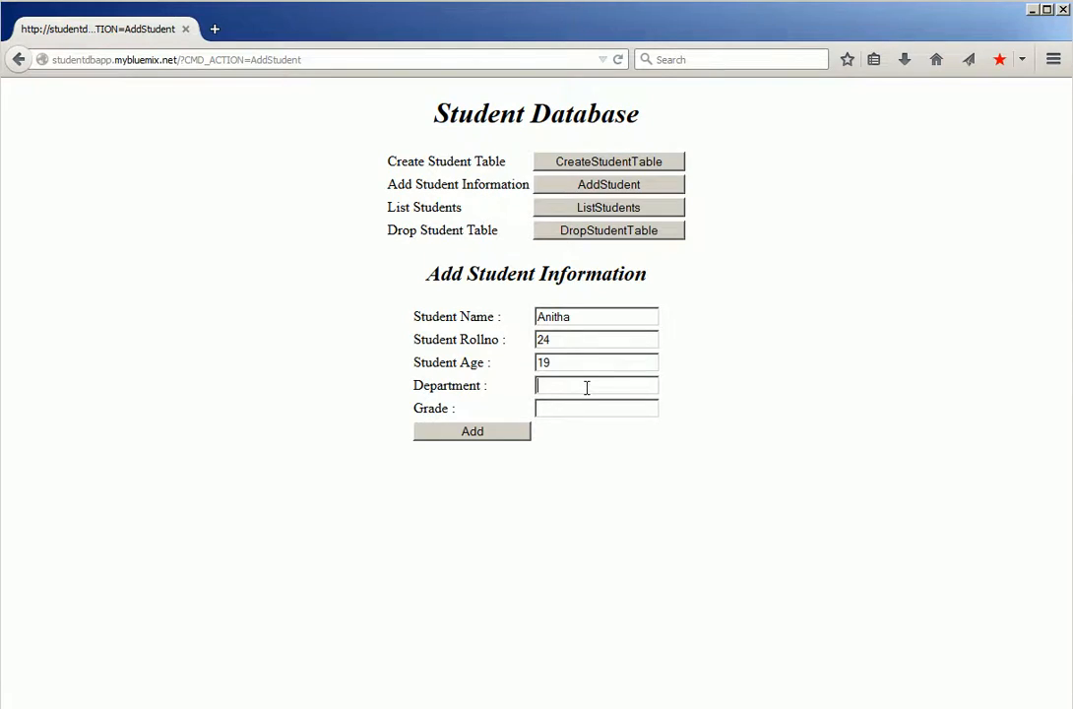
text(SCIENCE)
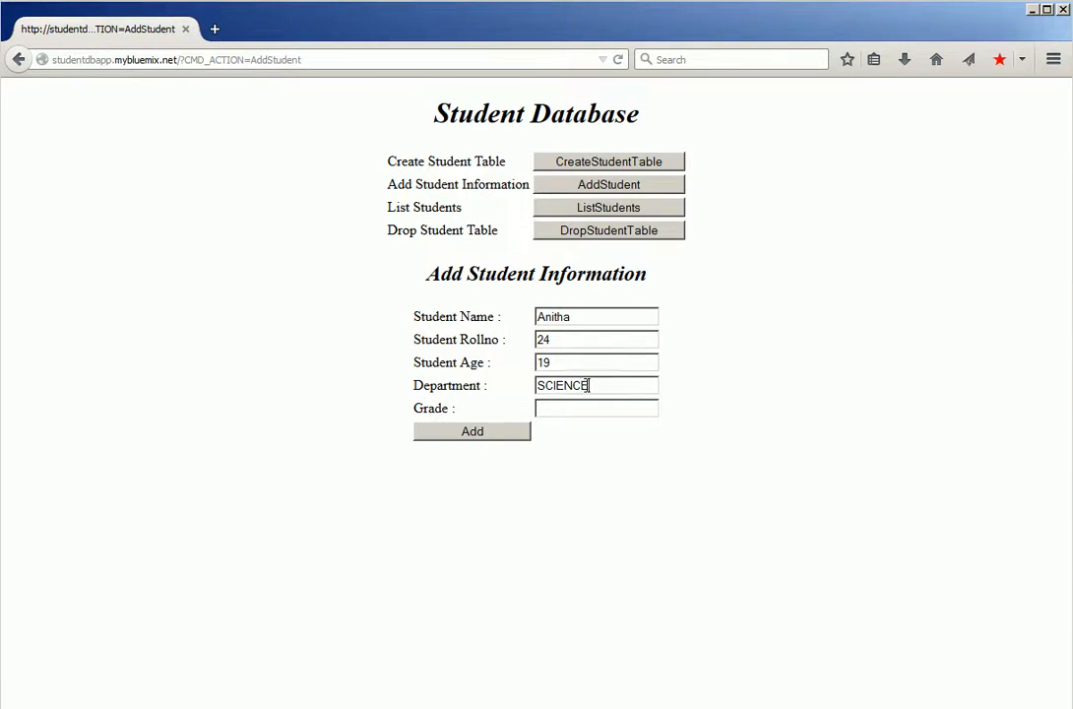
text(A)
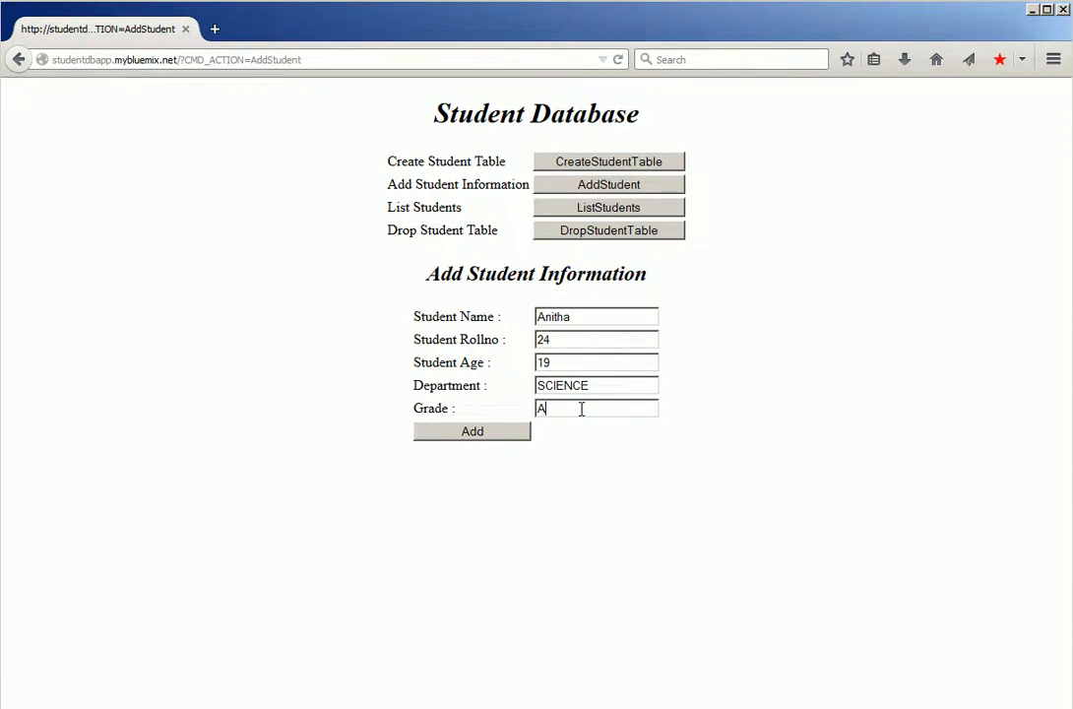
click(471, 431)
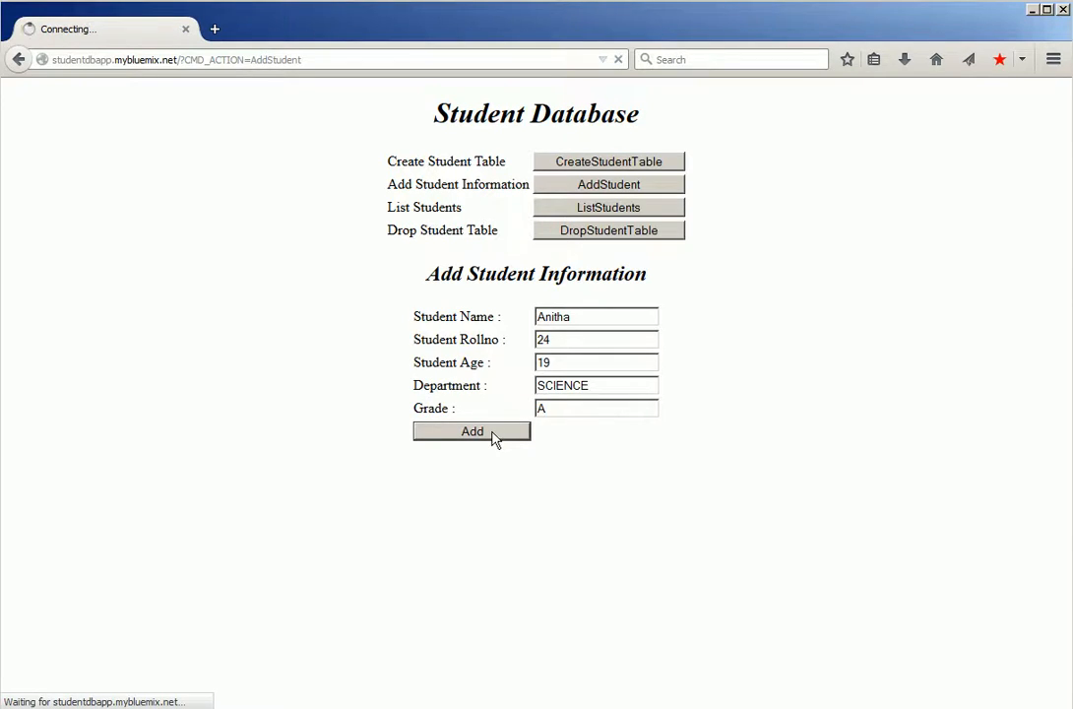
click(471, 431)
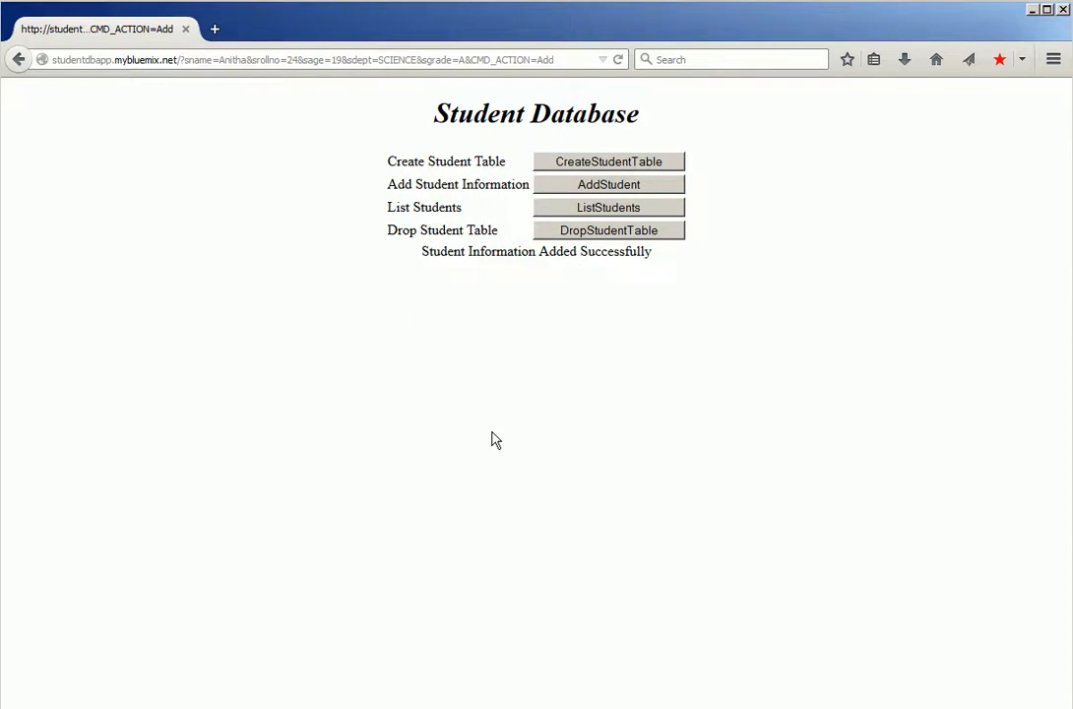
mouse_move(669, 270)
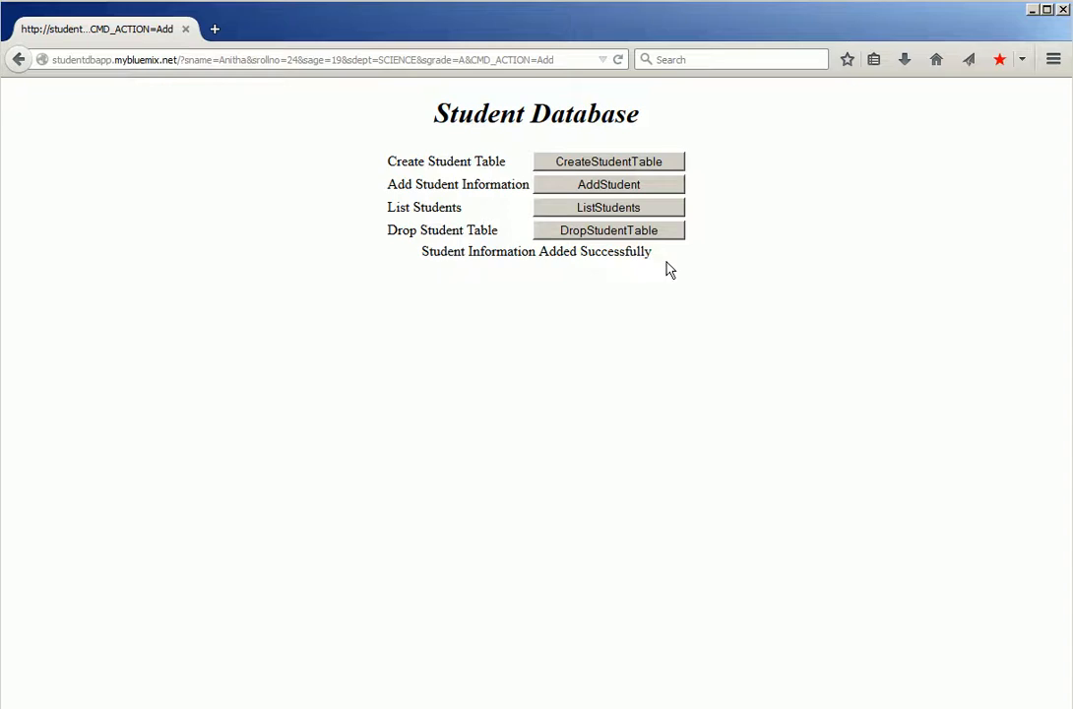
Step: List students to confirm Anitha's record, then drop the student table
click(609, 206)
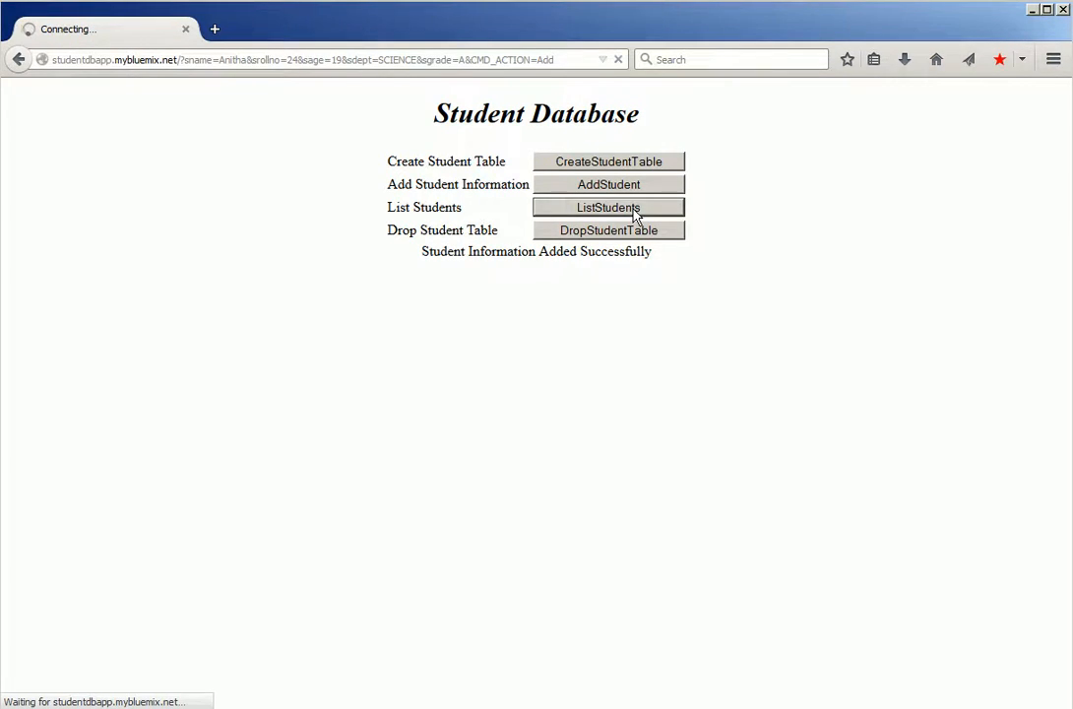
click(609, 207)
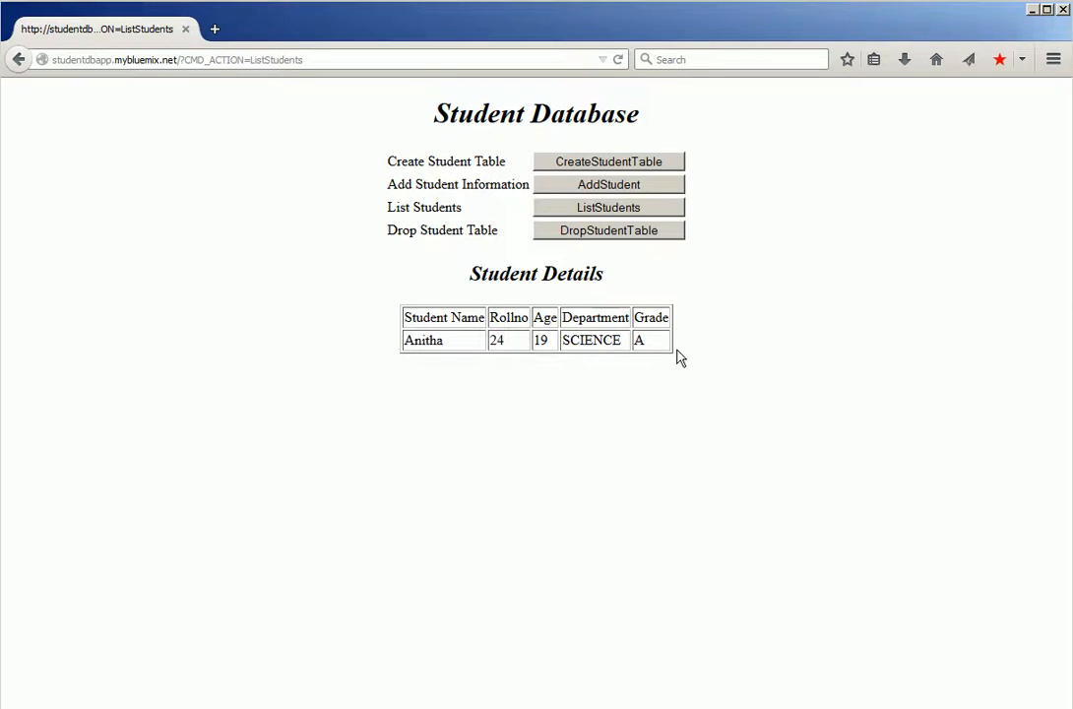
click(608, 229)
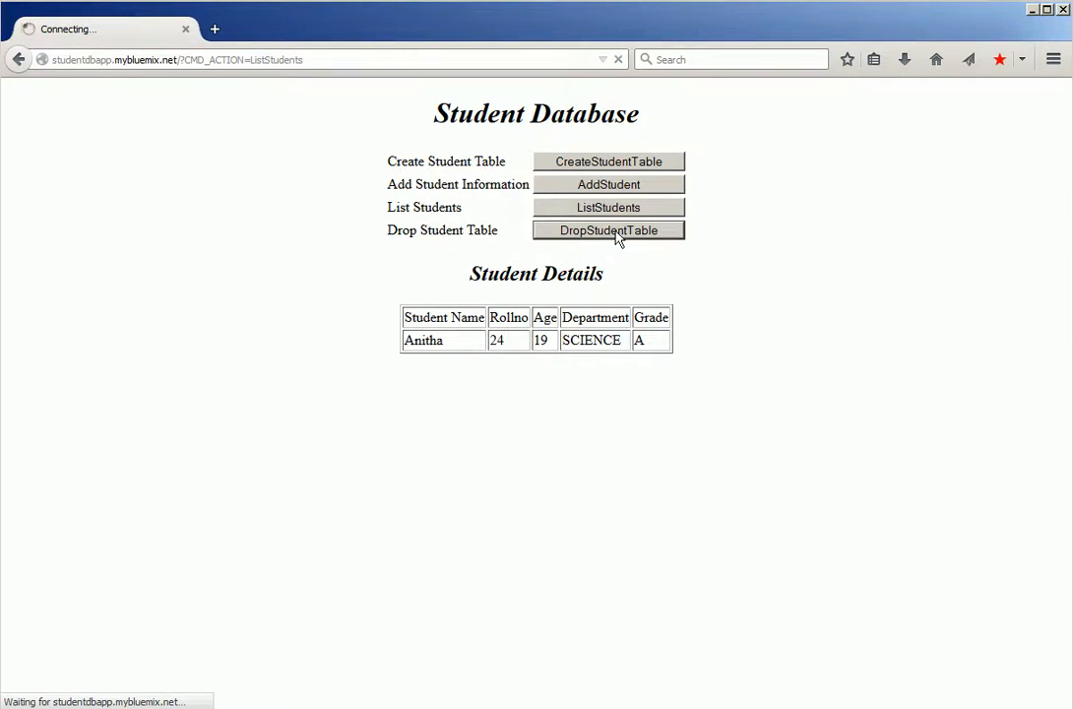
click(608, 230)
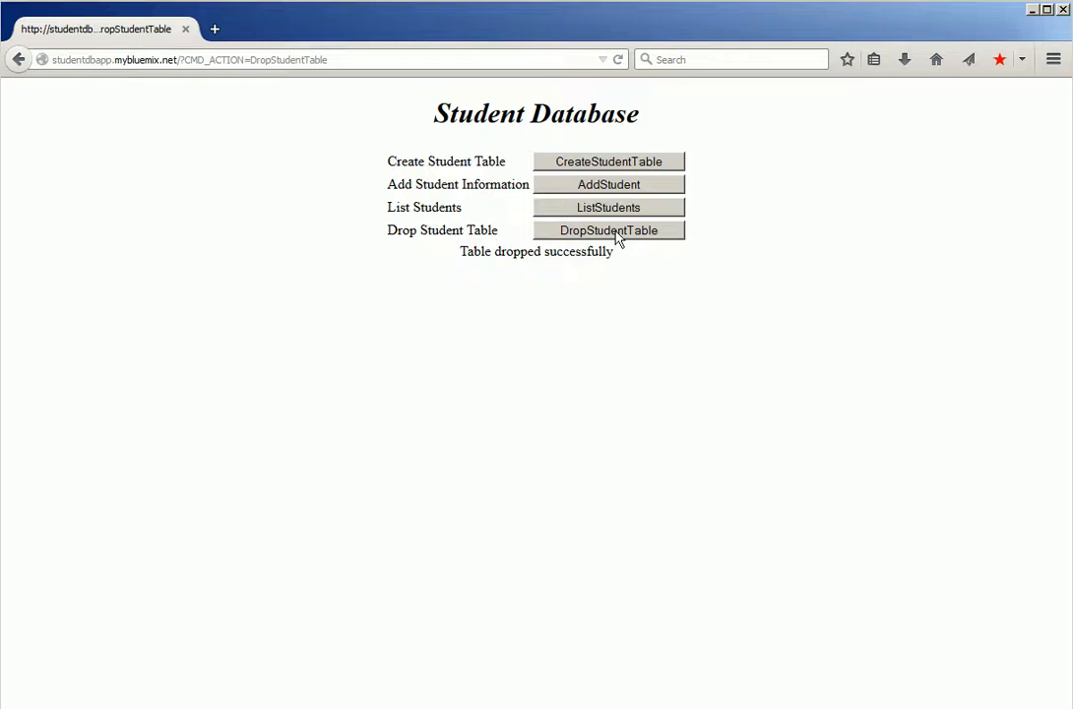
mouse_move(583, 275)
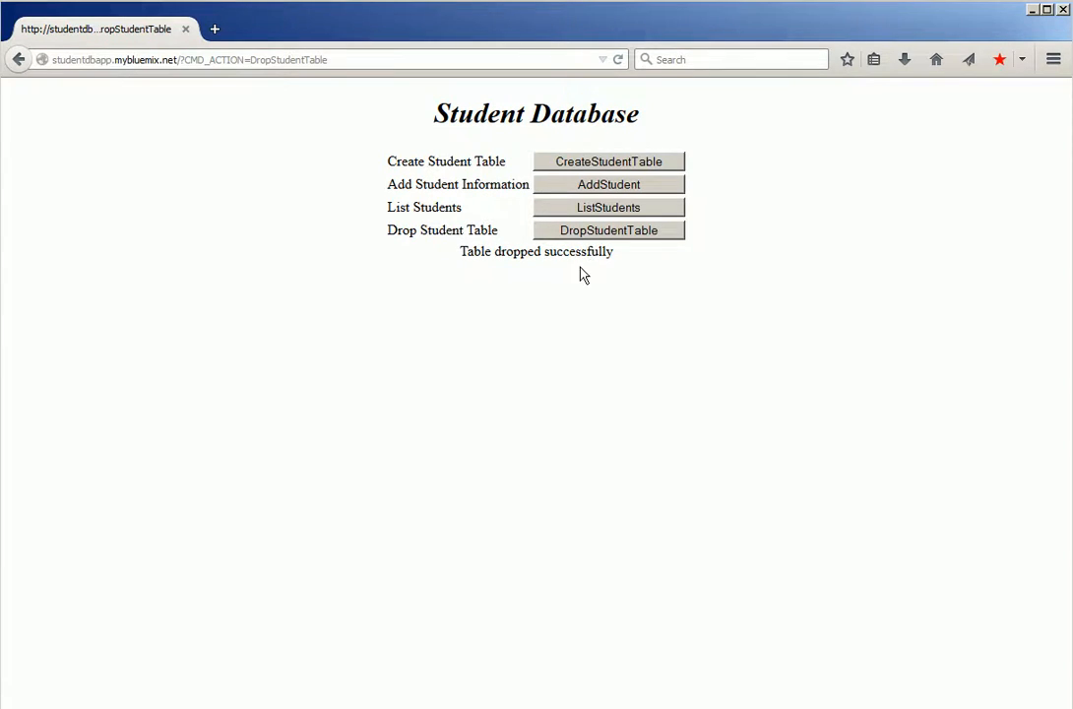
mouse_move(413, 602)
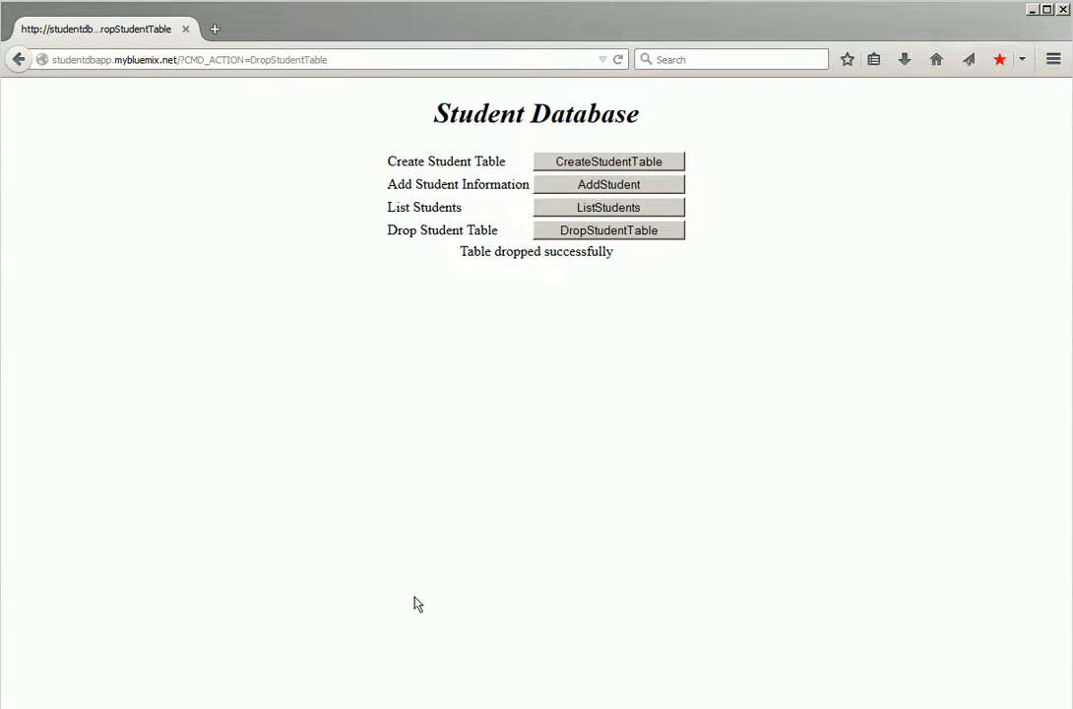